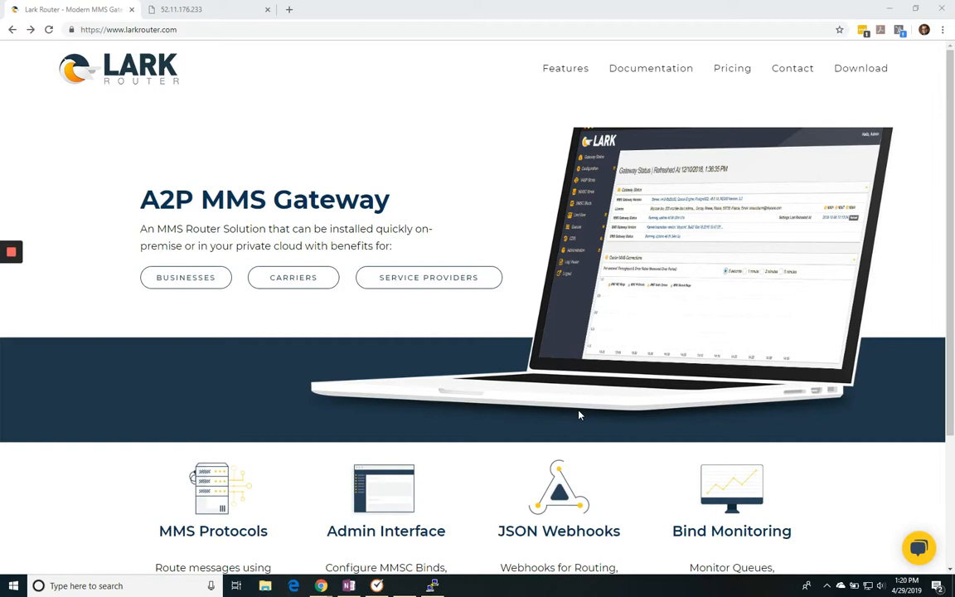
{"action": "mouse_move", "coordinate": [652, 358]}
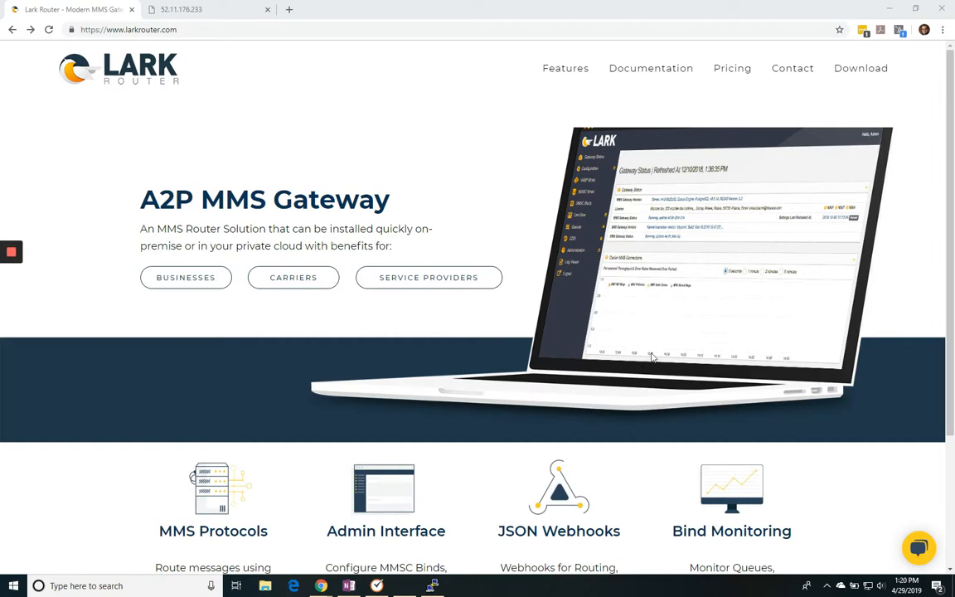
{"action": "mouse_move", "coordinate": [664, 348]}
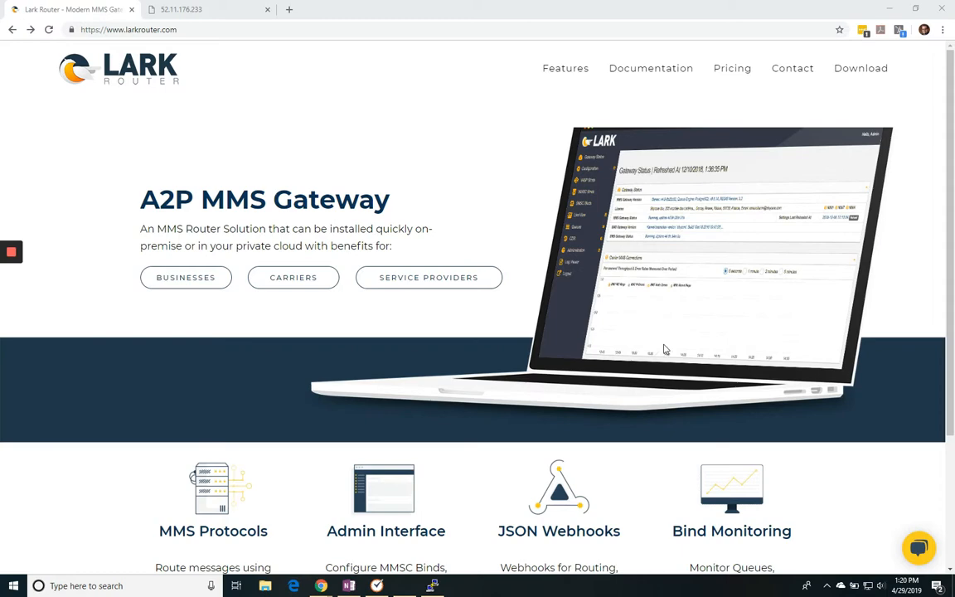
{"action": "mouse_move", "coordinate": [861, 68]}
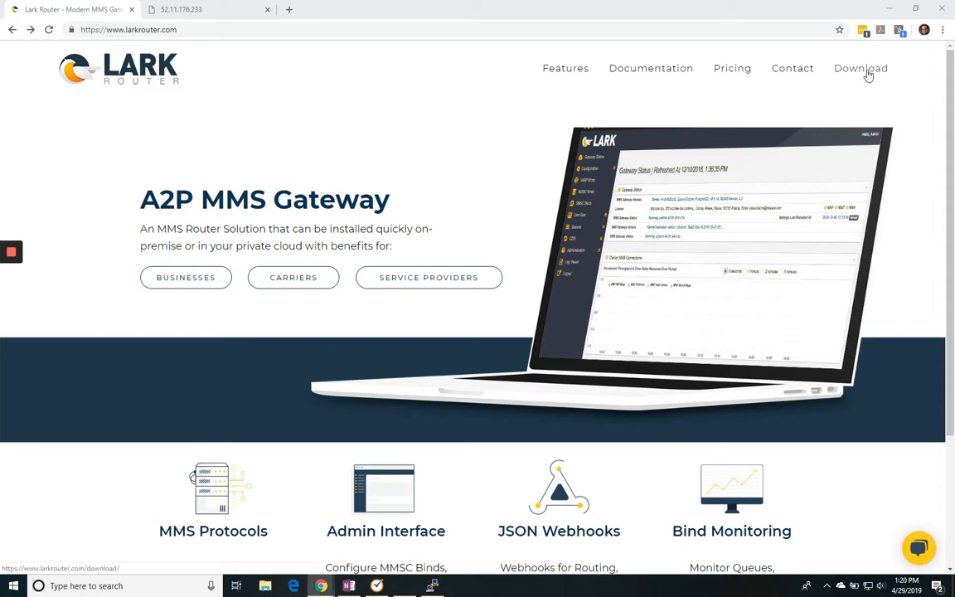
Step: Go to Lark Router's Download page and scroll to the Docker Hub and Simplified Instructions sections
{"action": "left_click", "coordinate": [861, 68]}
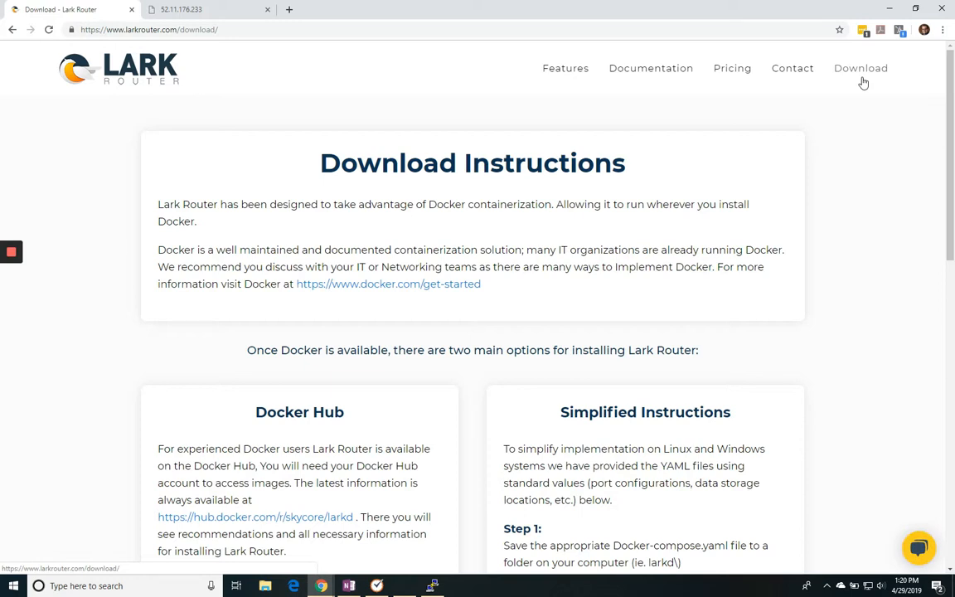
{"action": "mouse_move", "coordinate": [805, 187]}
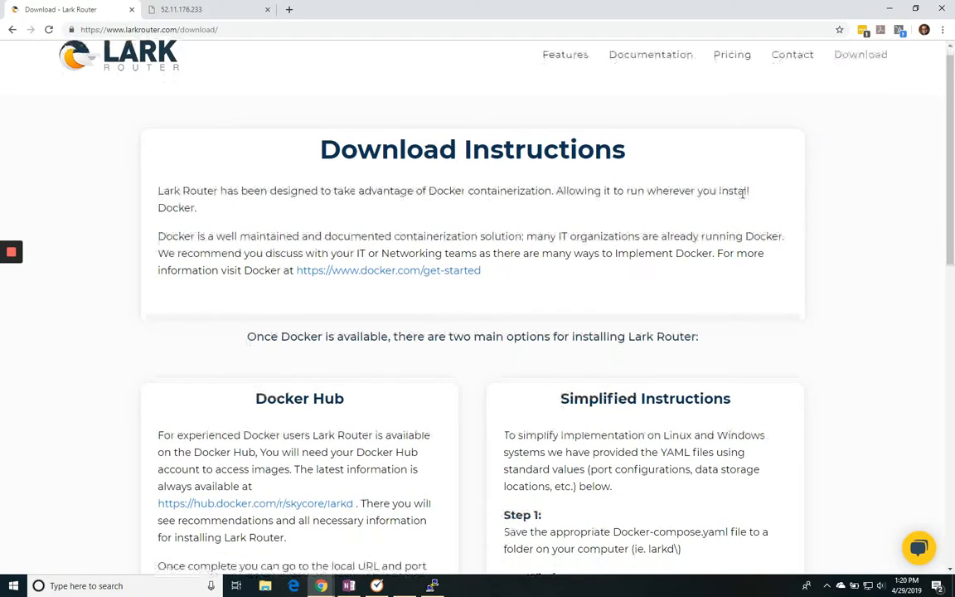
{"action": "scroll", "scroll_direction": "down", "scroll_amount": 3}
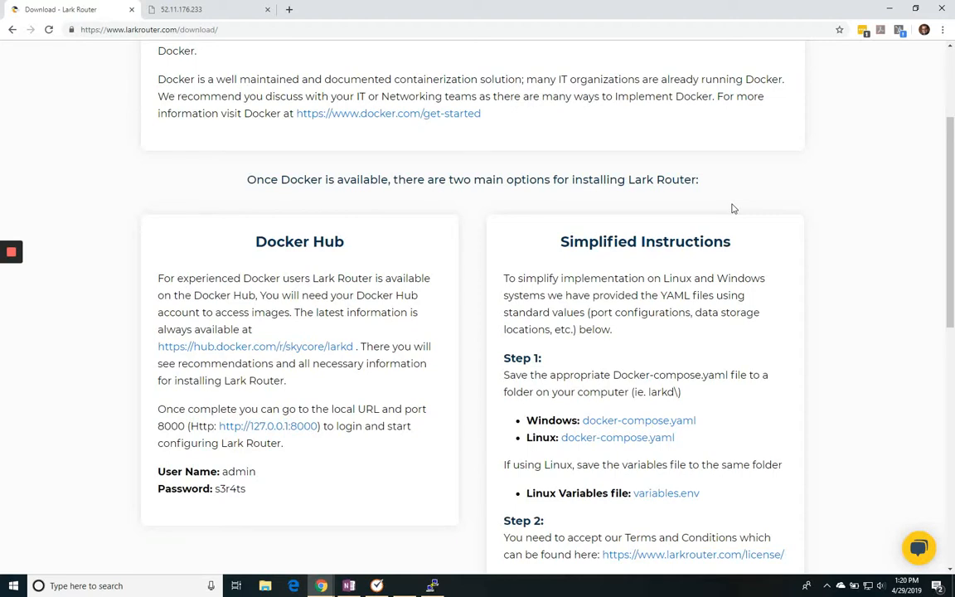
{"action": "mouse_move", "coordinate": [635, 519]}
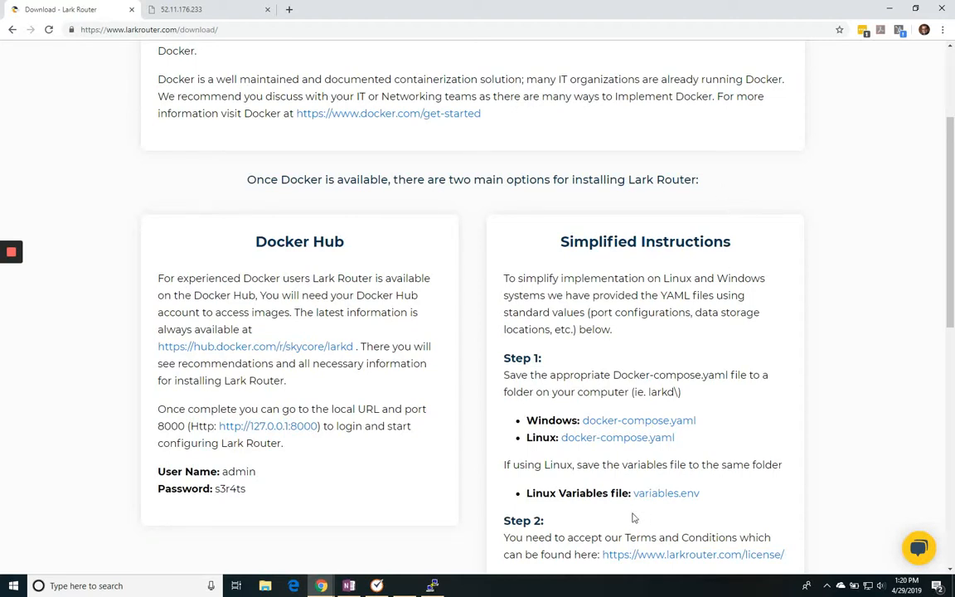
{"action": "mouse_move", "coordinate": [617, 437]}
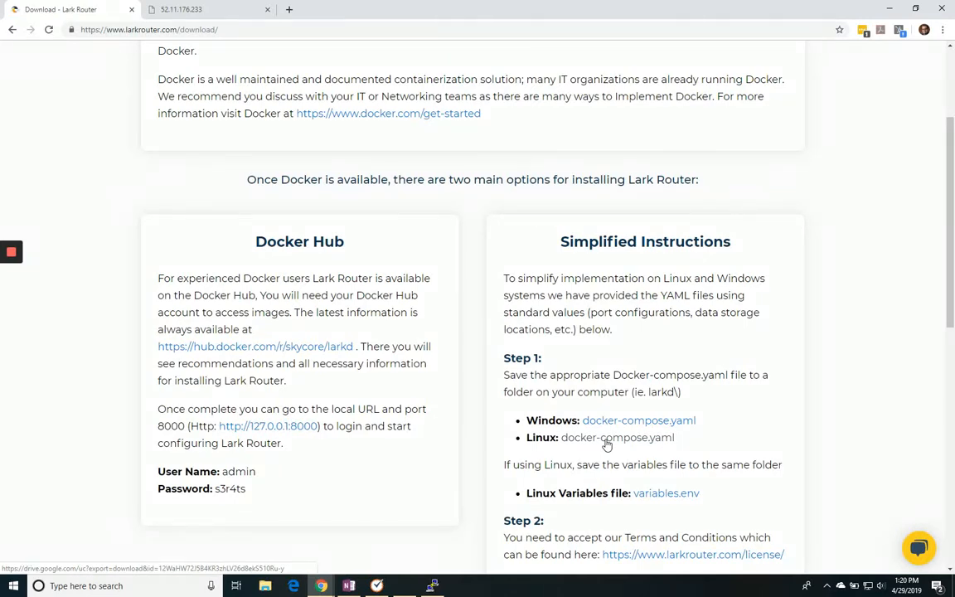
Step: Download the Linux docker-compose.yaml and variables.env files, then read Steps 2–6
{"action": "left_click", "coordinate": [617, 437]}
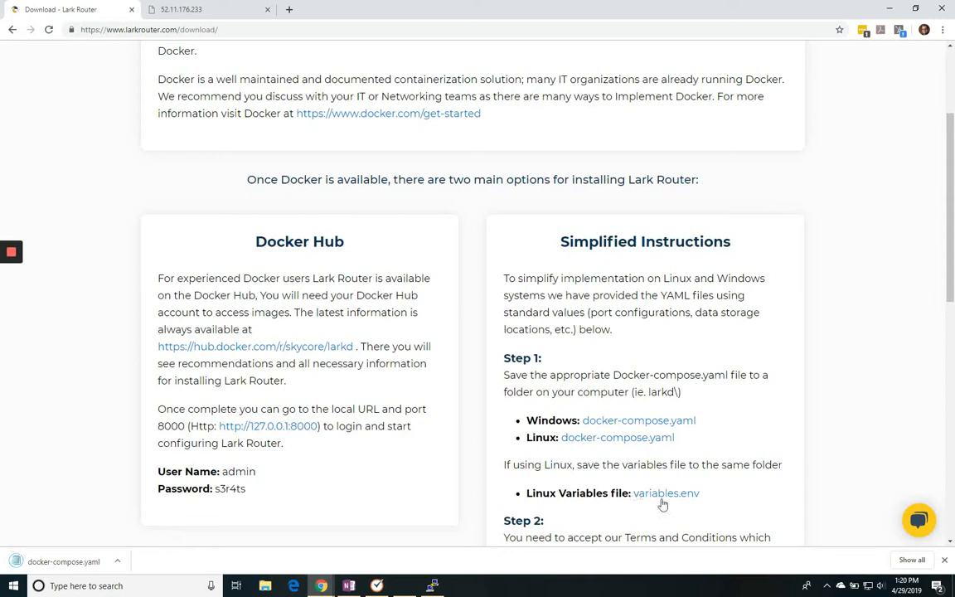
{"action": "mouse_move", "coordinate": [666, 492]}
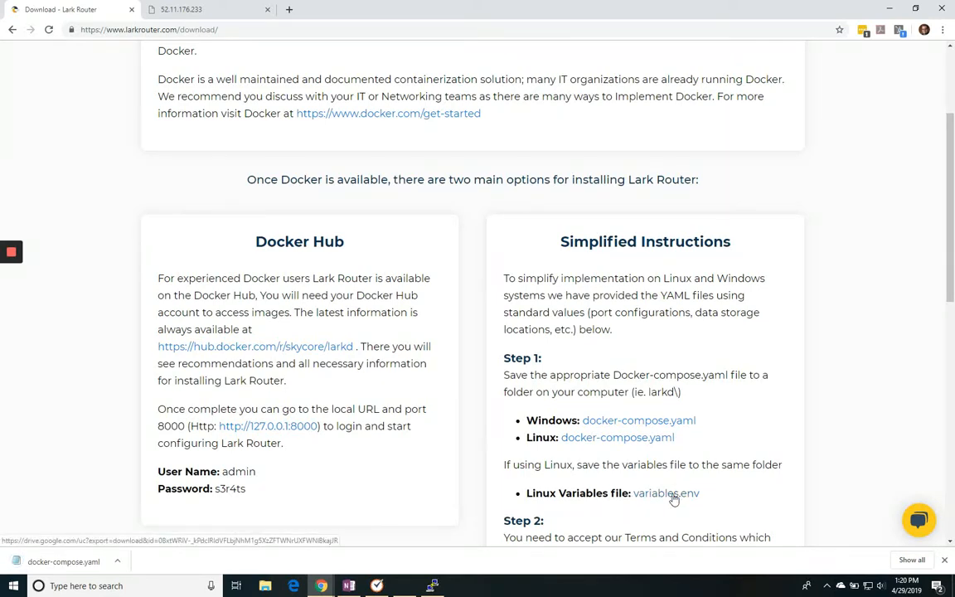
{"action": "left_click", "coordinate": [666, 493]}
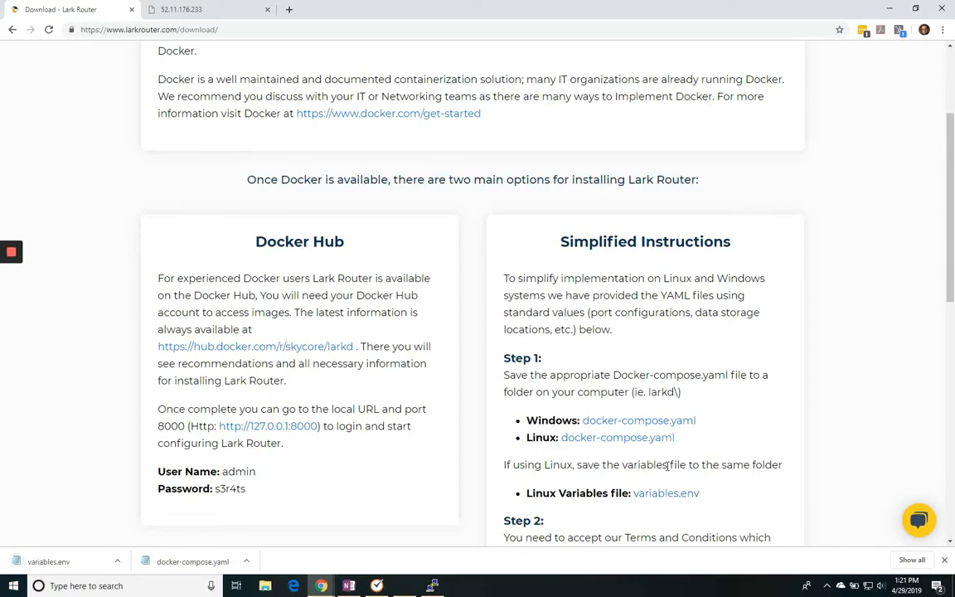
{"action": "scroll", "scroll_direction": "down", "scroll_amount": 3}
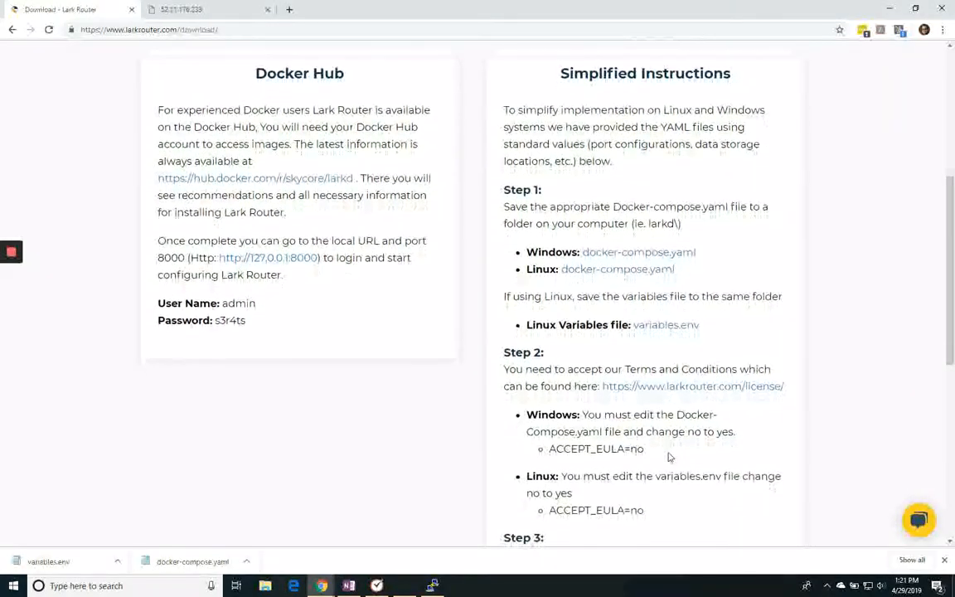
{"action": "scroll", "scroll_direction": "down", "scroll_amount": 3}
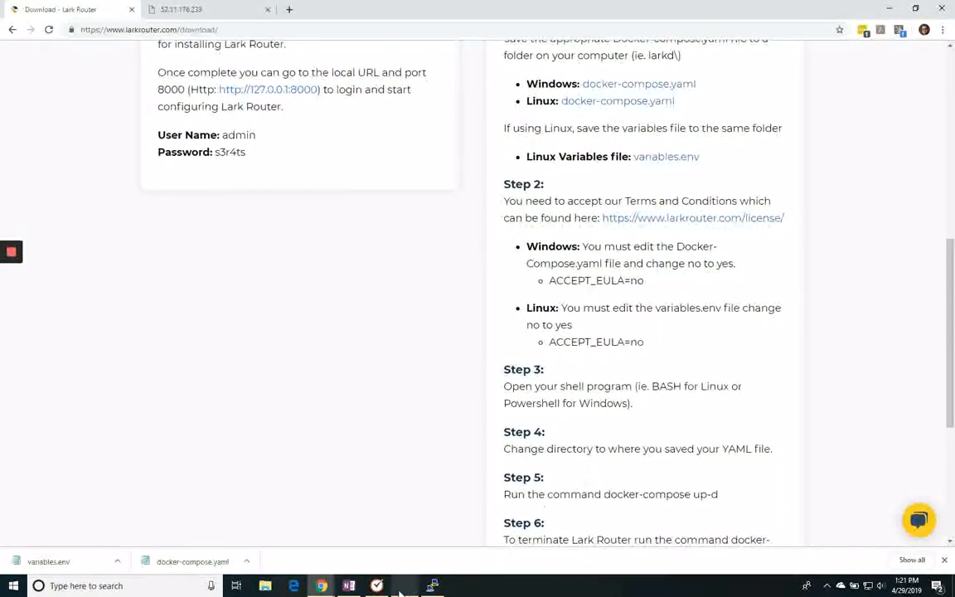
{"action": "left_click", "coordinate": [432, 585]}
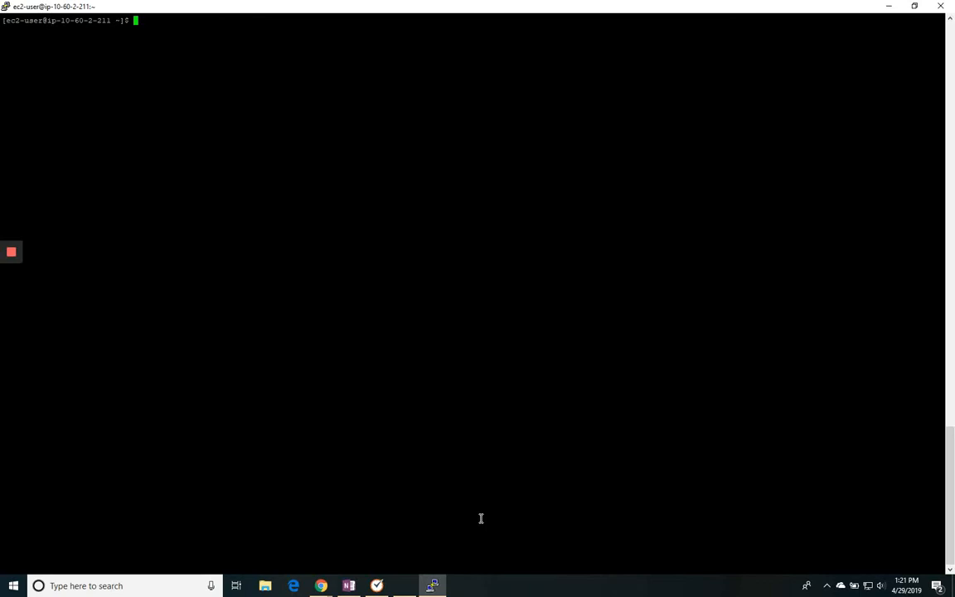
Step: Run 'sudo yum install docker -y' to install Docker on the server
{"action": "type", "text": "sudo"}
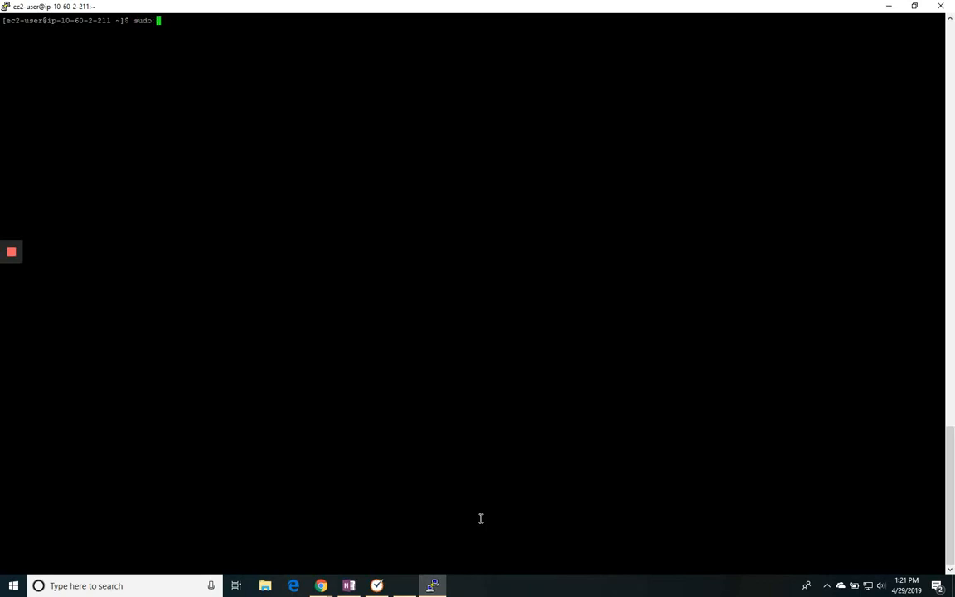
{"action": "type", "text": "yum insta"}
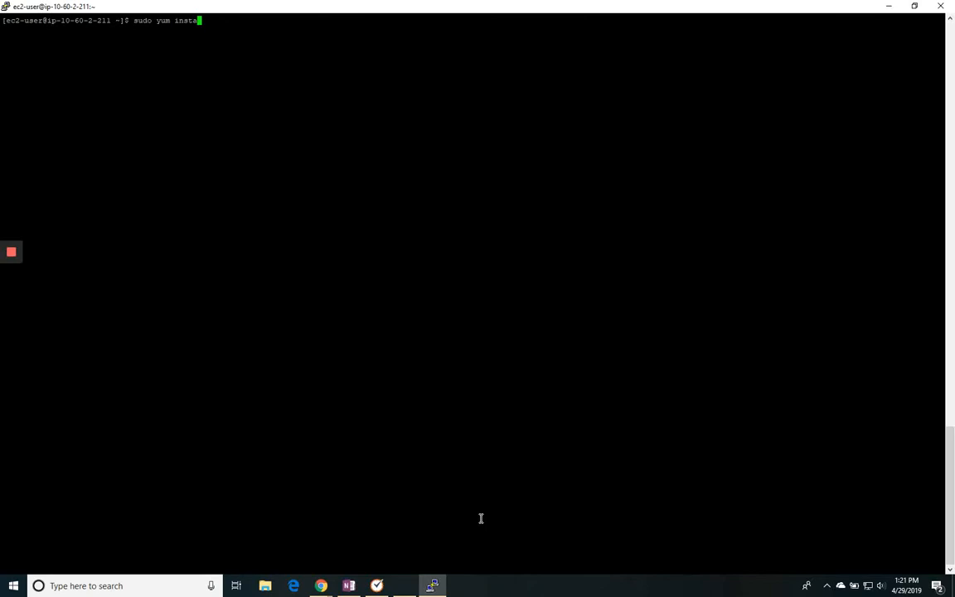
{"action": "type", "text": "ll d"}
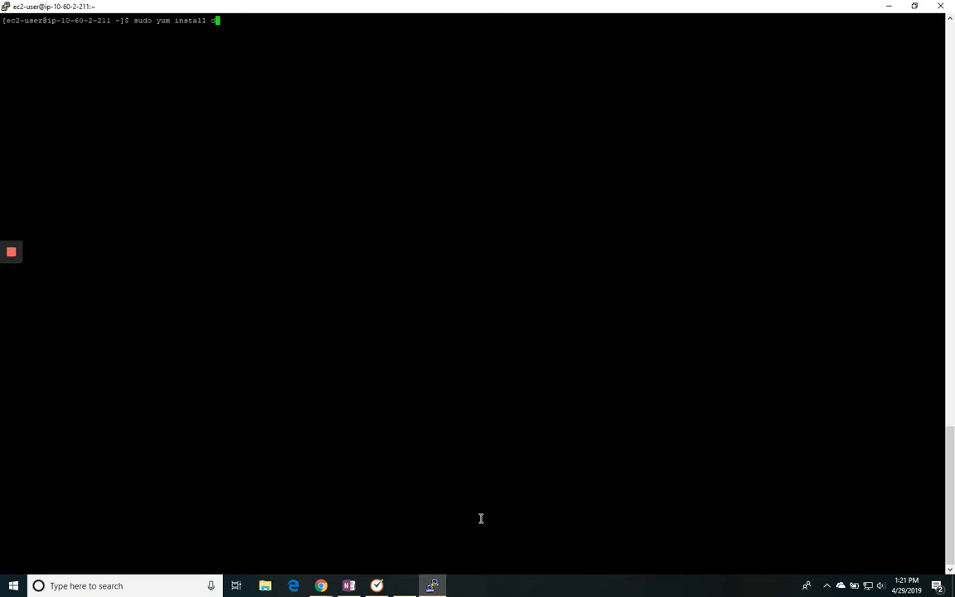
{"action": "type", "text": "cker -"}
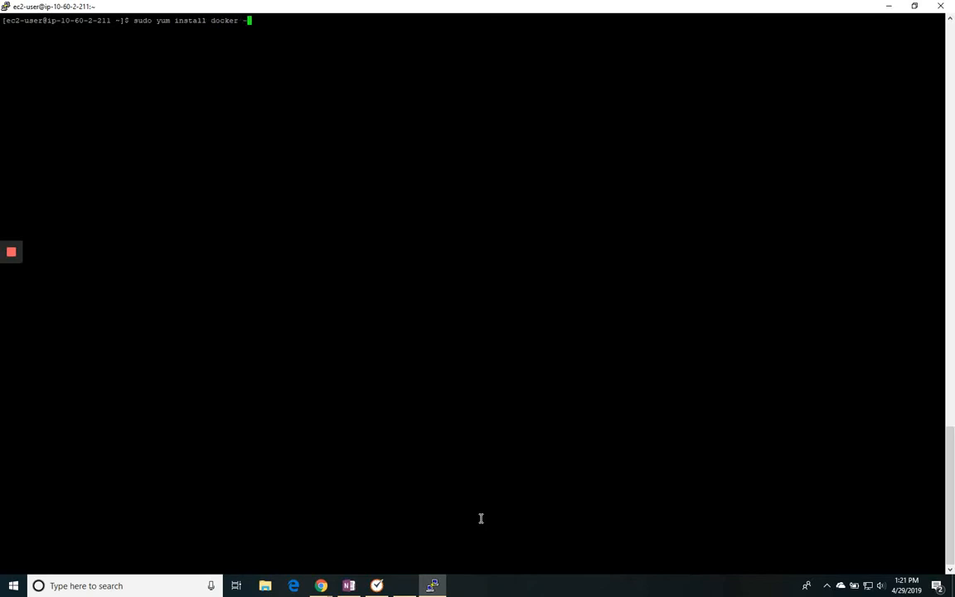
{"action": "key", "text": "Return"}
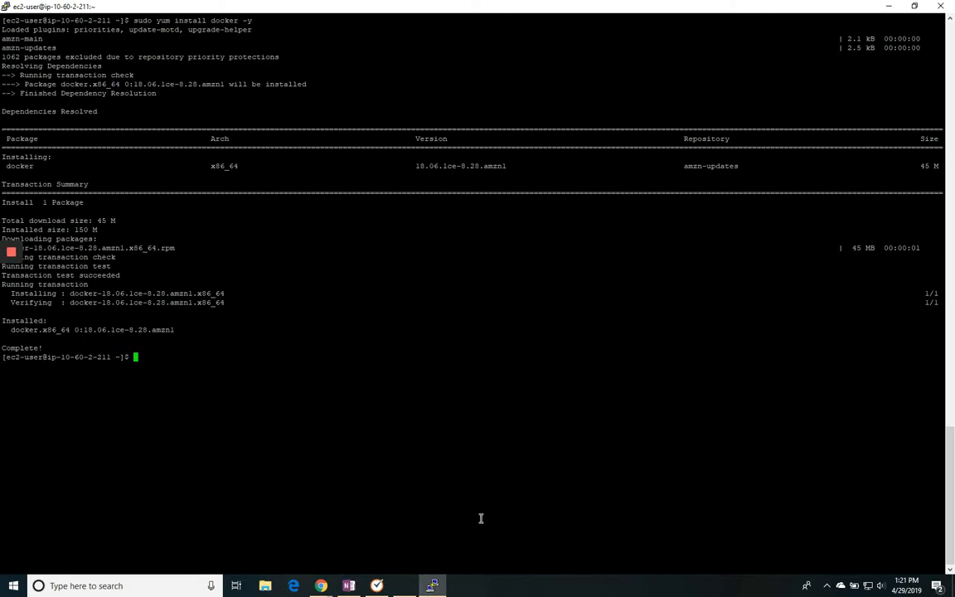
Step: Run 'sudo service docker start', fixing typos along the way
{"action": "type", "text": "a"}
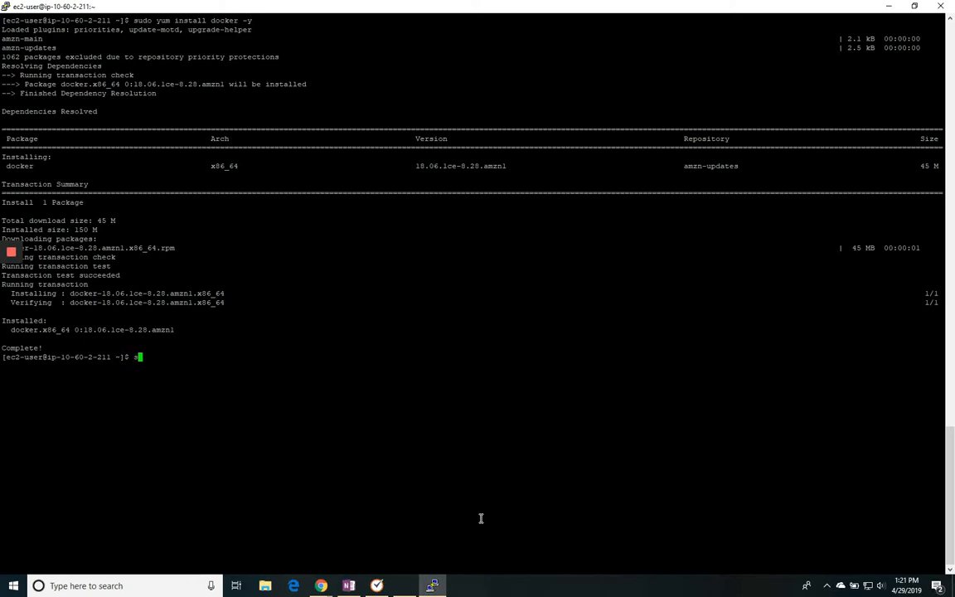
{"action": "type", "text": "sudo st"}
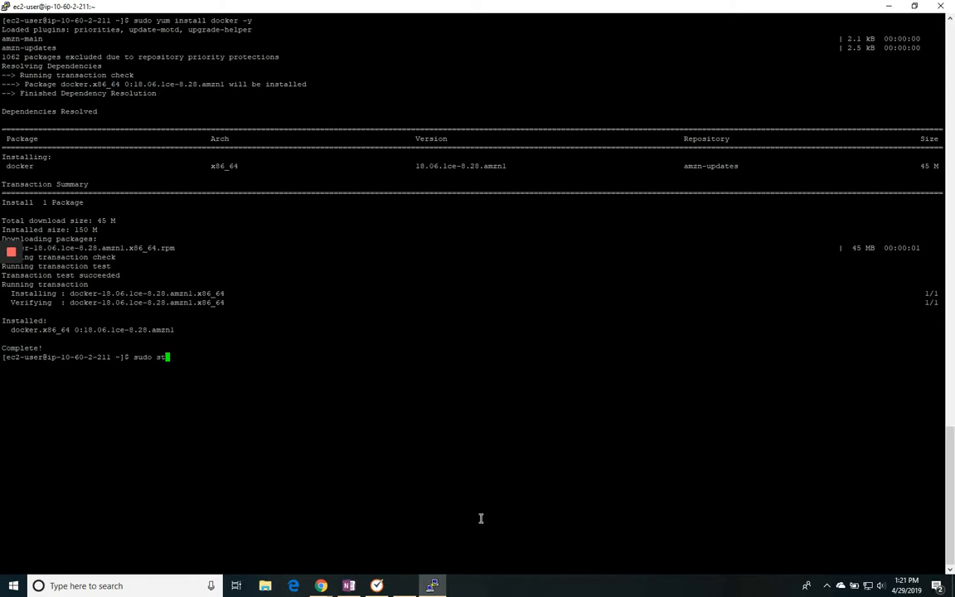
{"action": "type", "text": "art"}
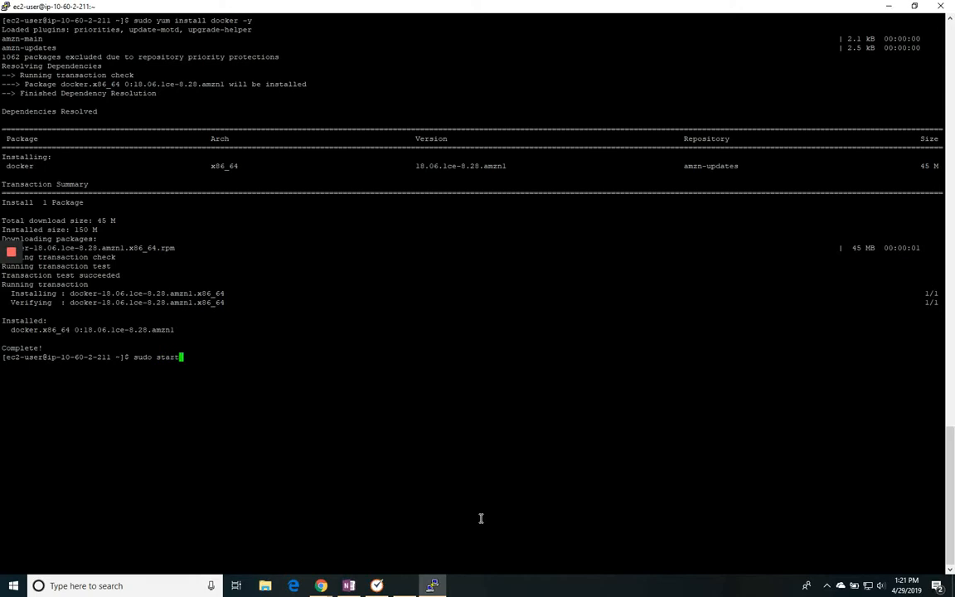
{"action": "key", "text": "BackSpace"}
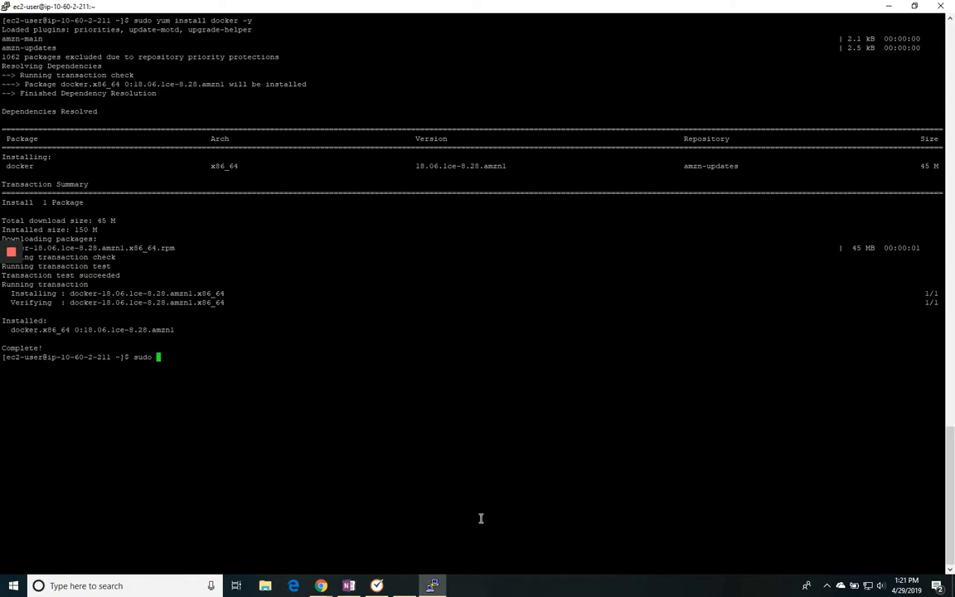
{"action": "type", "text": "servces"}
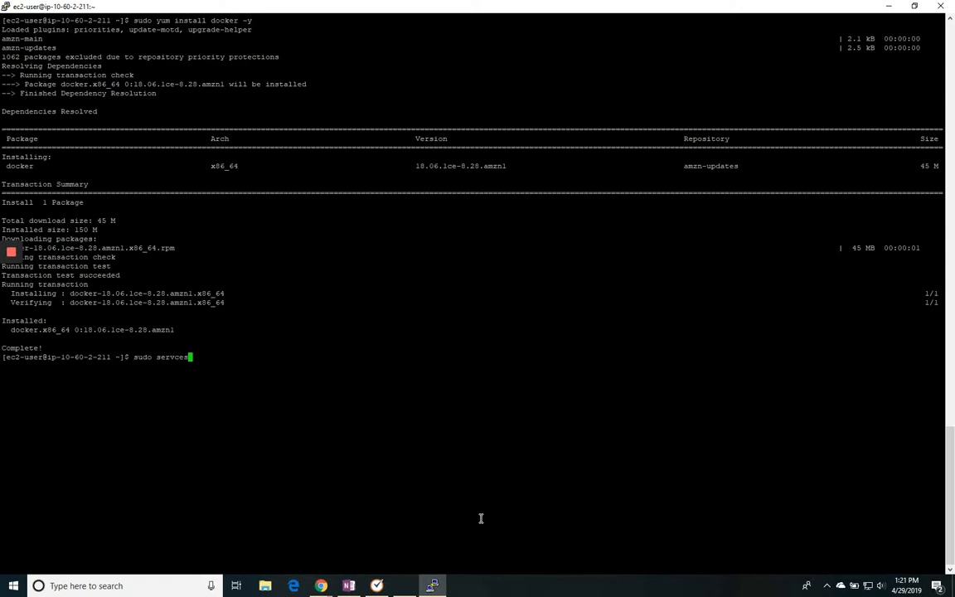
{"action": "key", "text": "Backspace"}
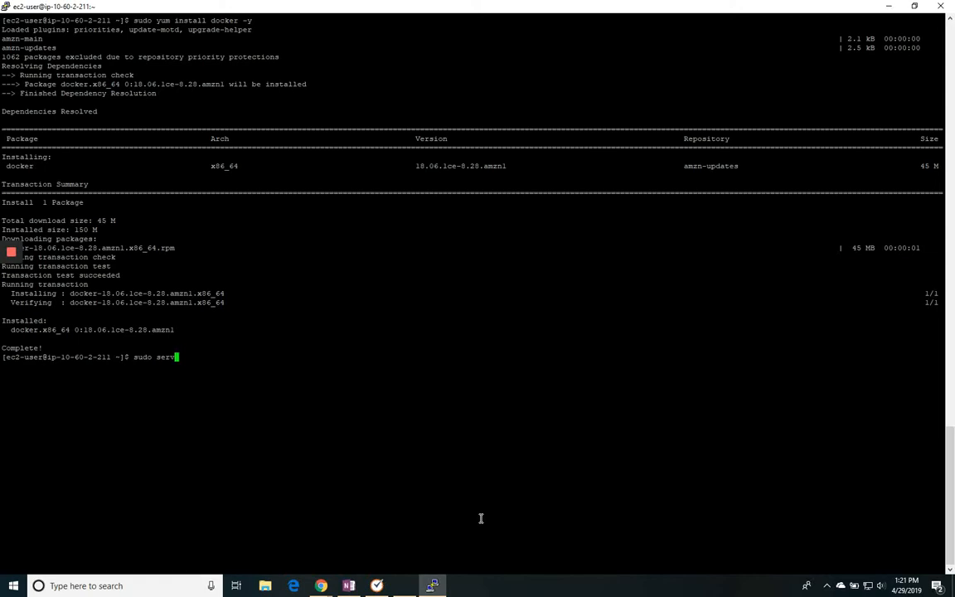
{"action": "type", "text": "ice"}
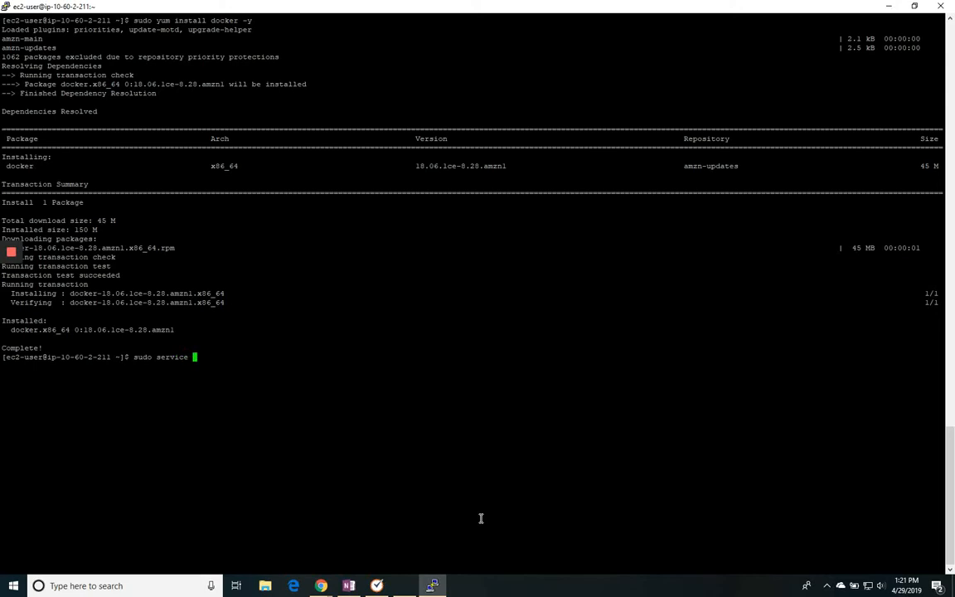
{"action": "type", "text": "docker"}
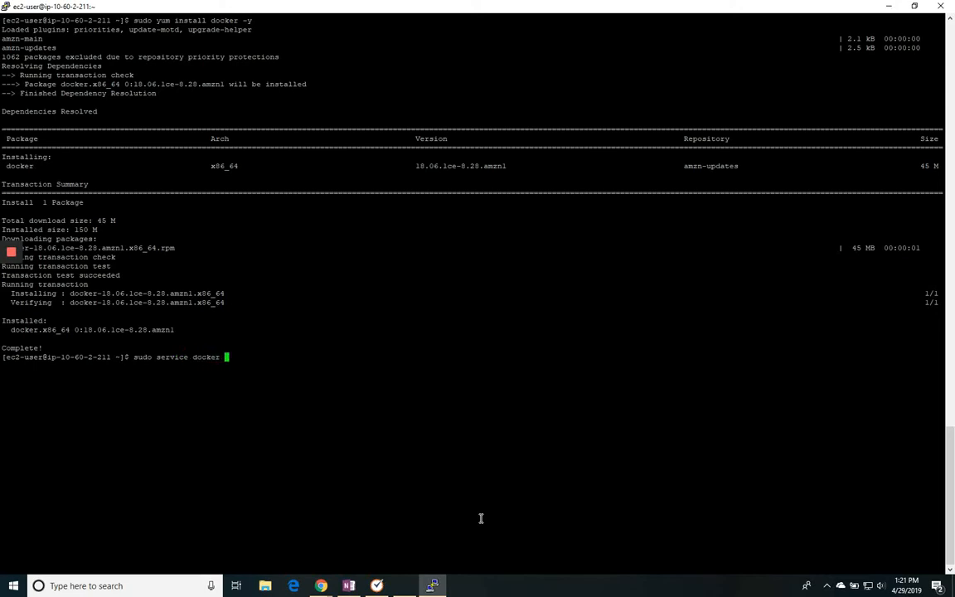
{"action": "key", "text": "Return"}
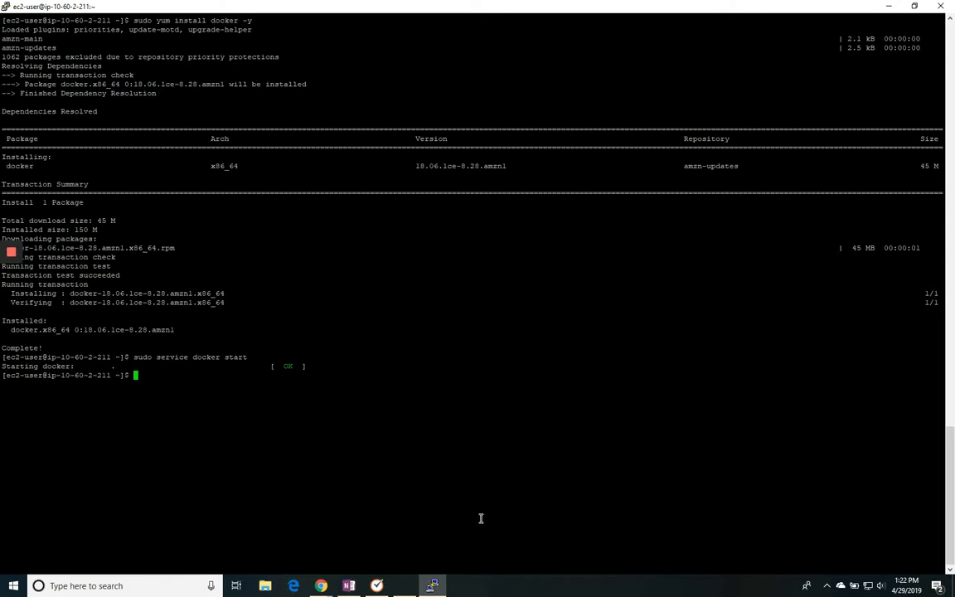
Step: Make a larkd directory with mkdir and cd into it
{"action": "type", "text": "mkr"}
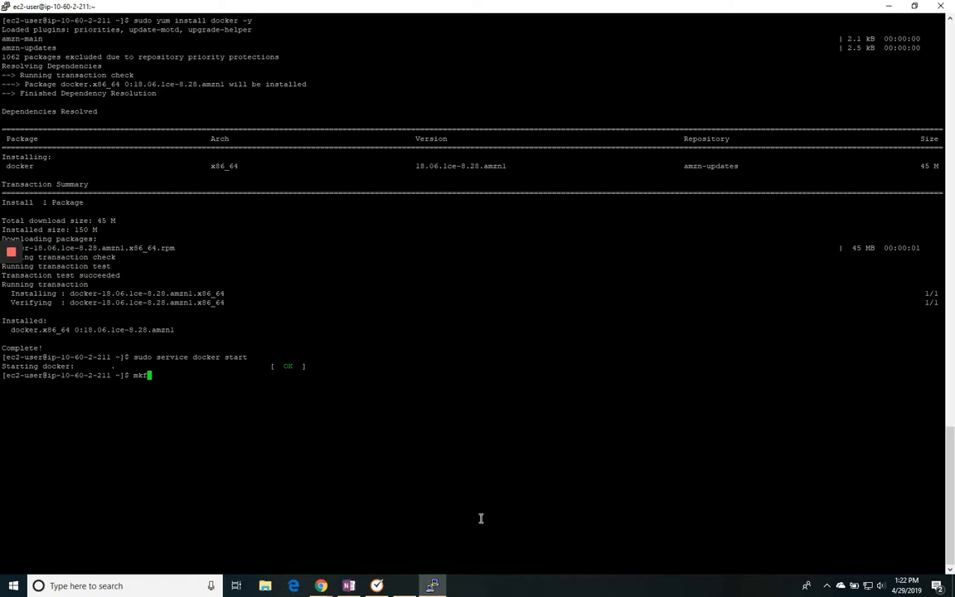
{"action": "type", "text": "dir"}
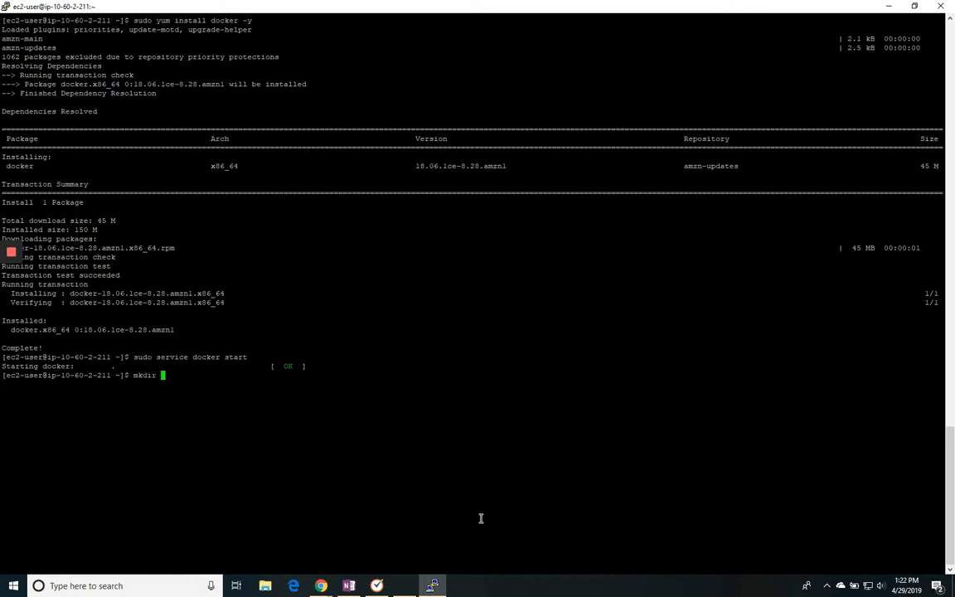
{"action": "type", "text": "larko"}
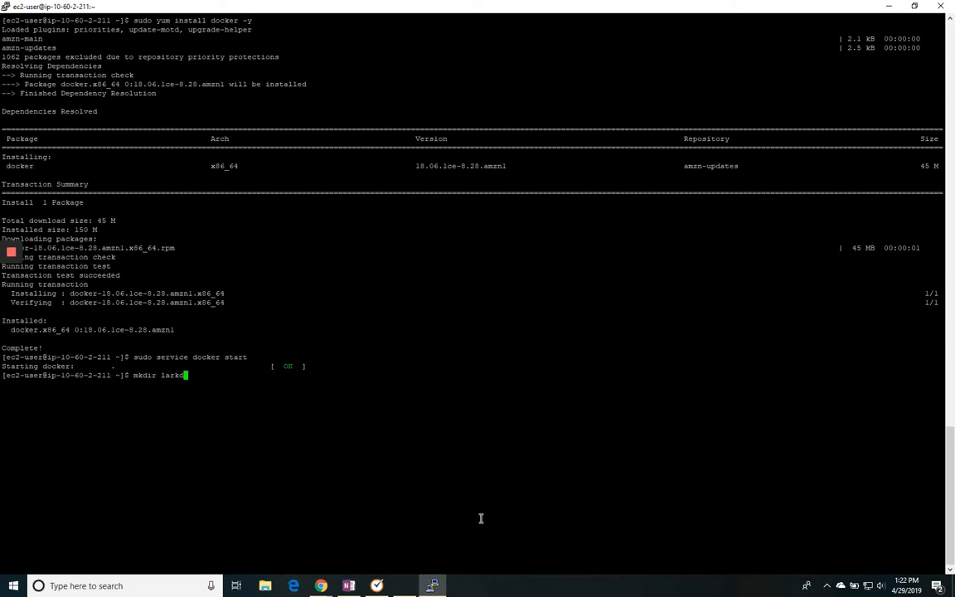
{"action": "key", "text": "Return"}
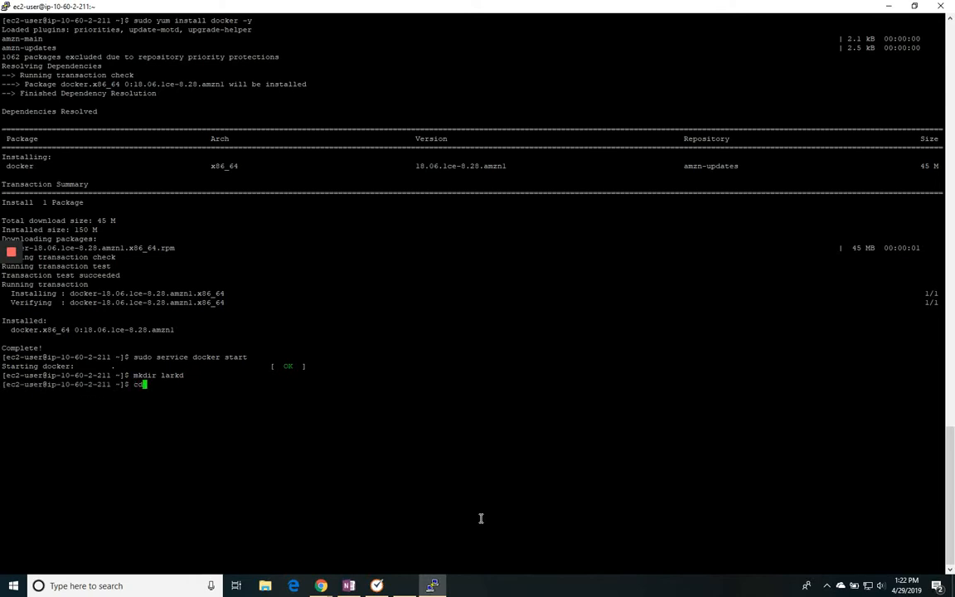
{"action": "type", "text": "d lar"}
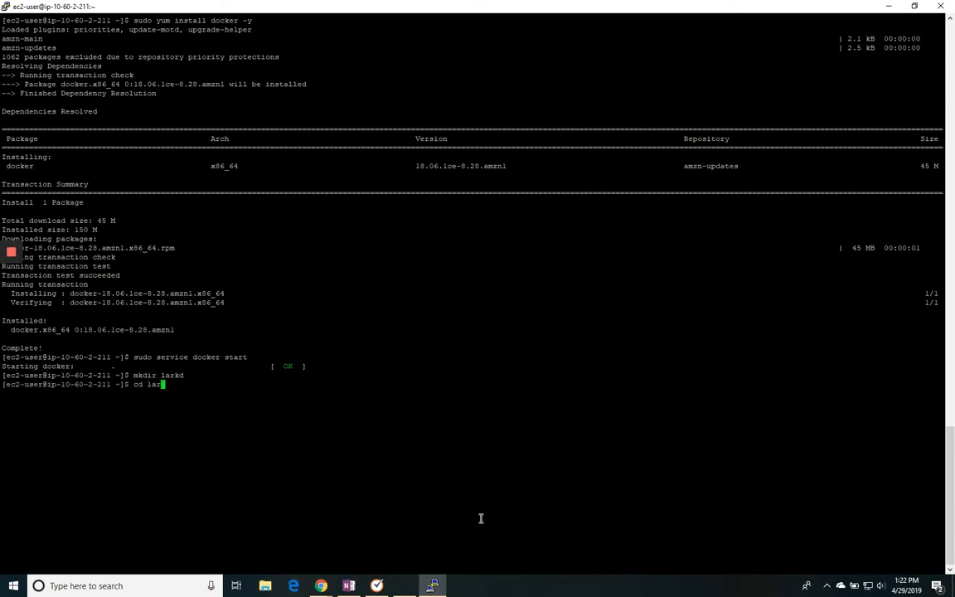
{"action": "key", "text": "Return"}
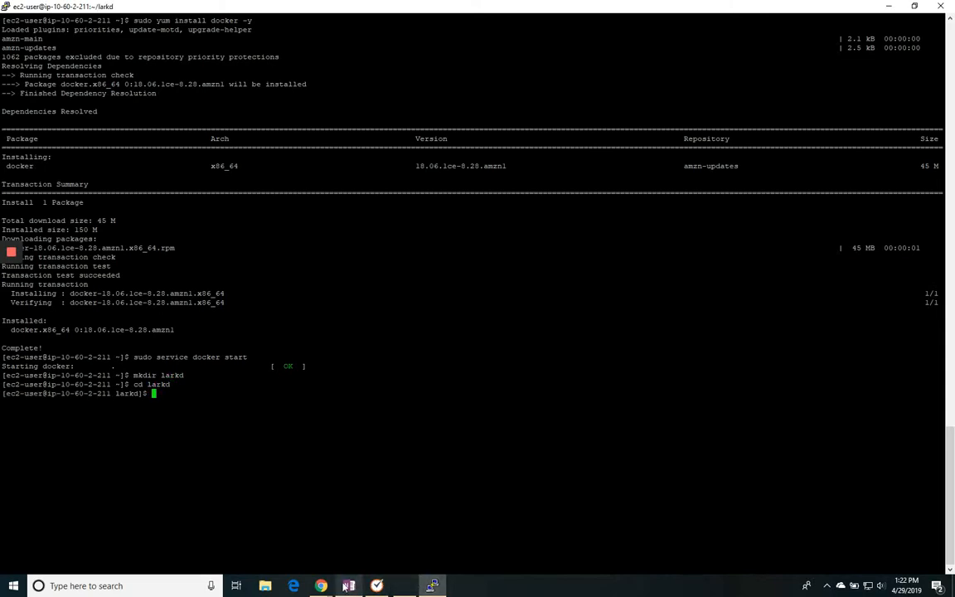
{"action": "mouse_move", "coordinate": [348, 586]}
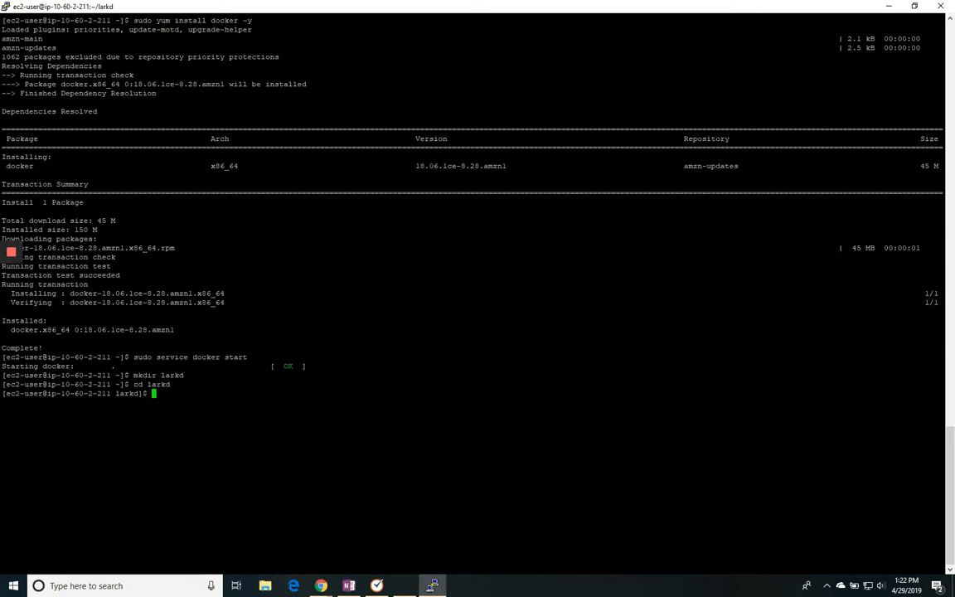
Step: Start a new docker-compose.yaml in nano on the server
{"action": "type", "text": "nano"}
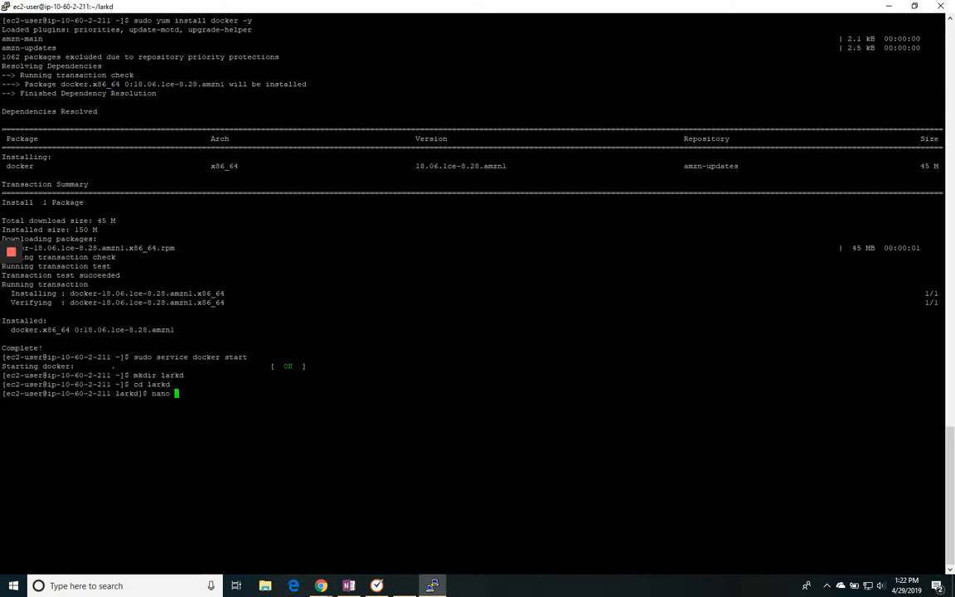
{"action": "type", "text": "docke"}
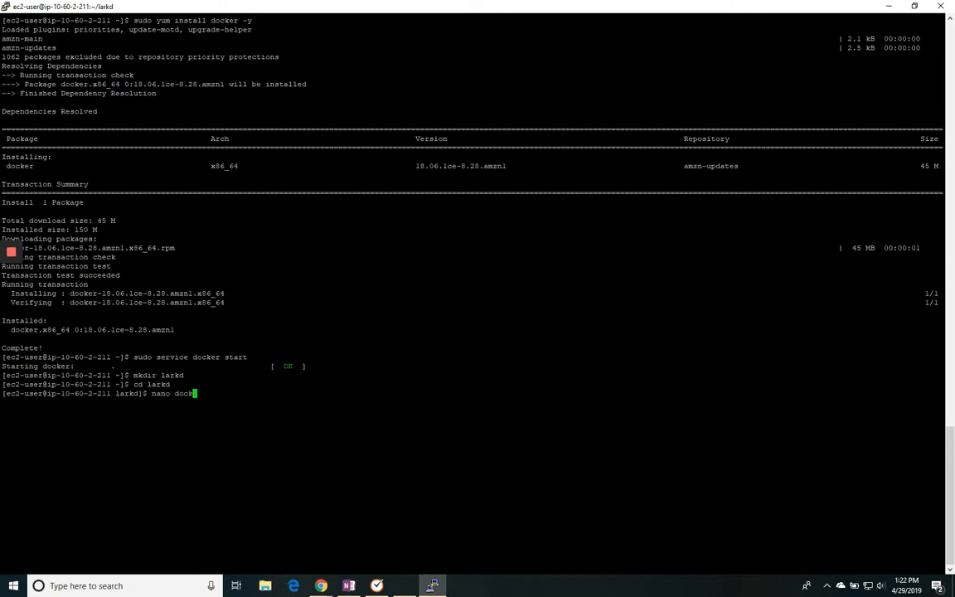
{"action": "type", "text": "er-compose."}
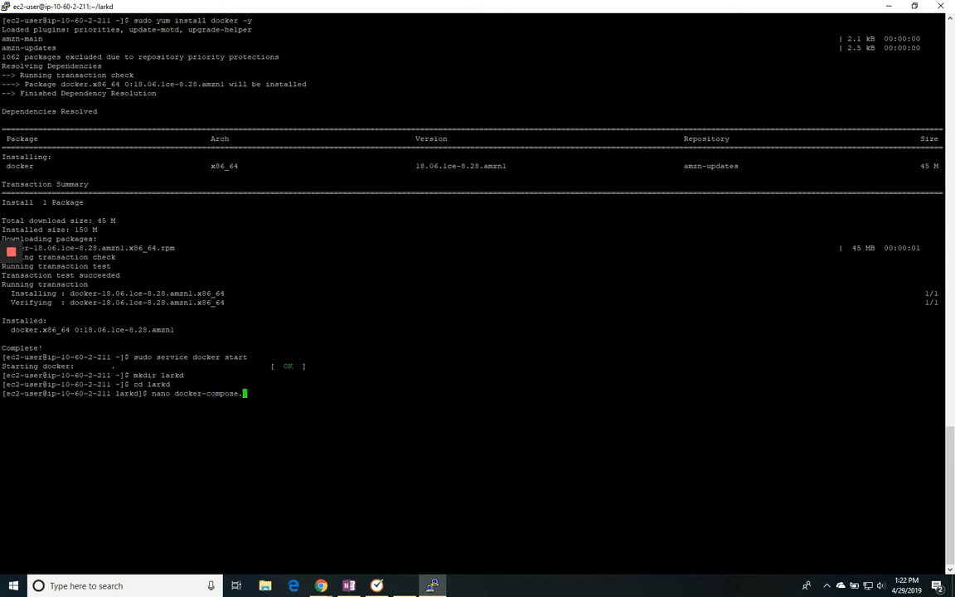
{"action": "type", "text": "yaml"}
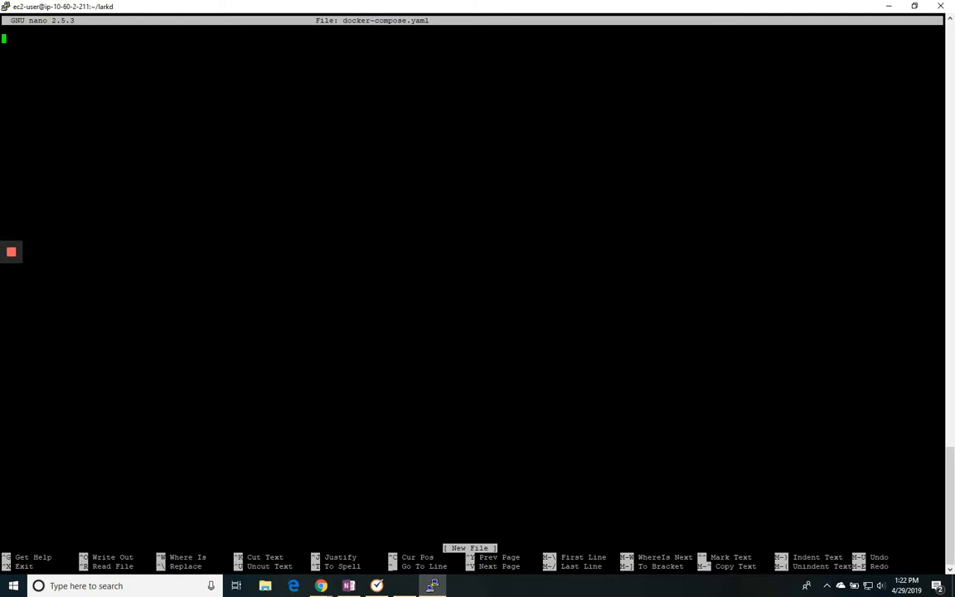
{"action": "mouse_move", "coordinate": [321, 587]}
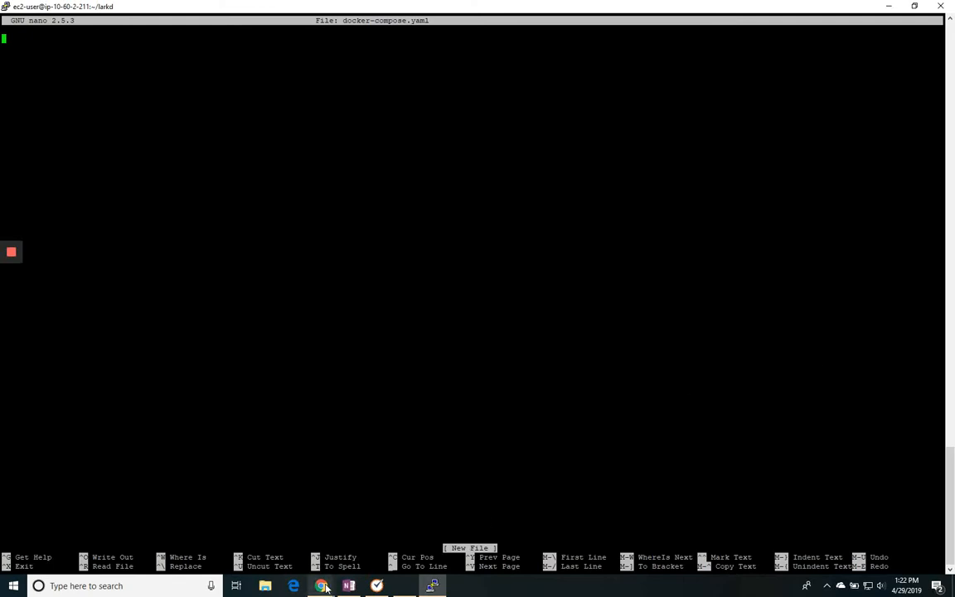
Step: Open the downloaded docker-compose.yaml, review its contents, and return to PuTTY
{"action": "left_click", "coordinate": [321, 585]}
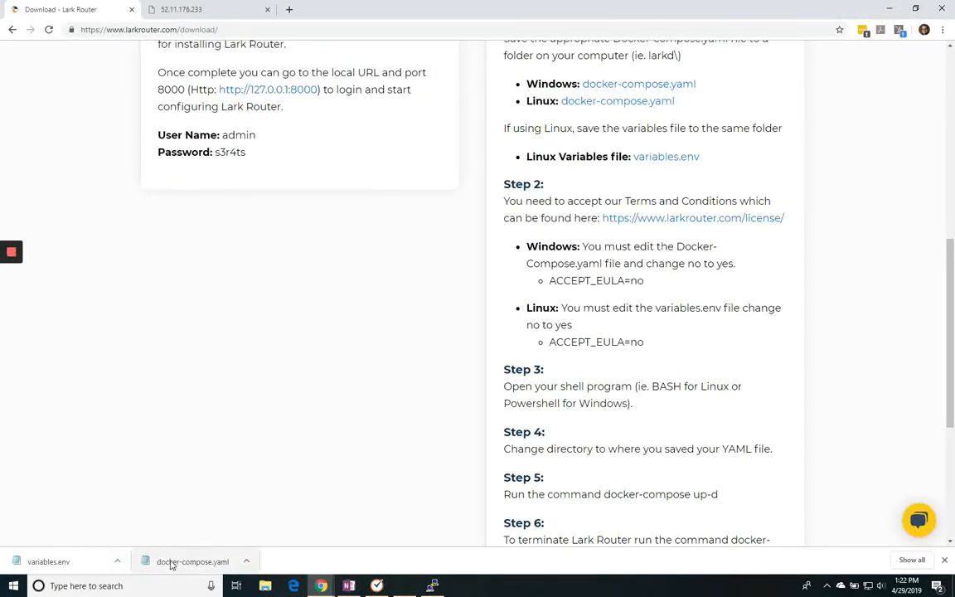
{"action": "left_click", "coordinate": [192, 561]}
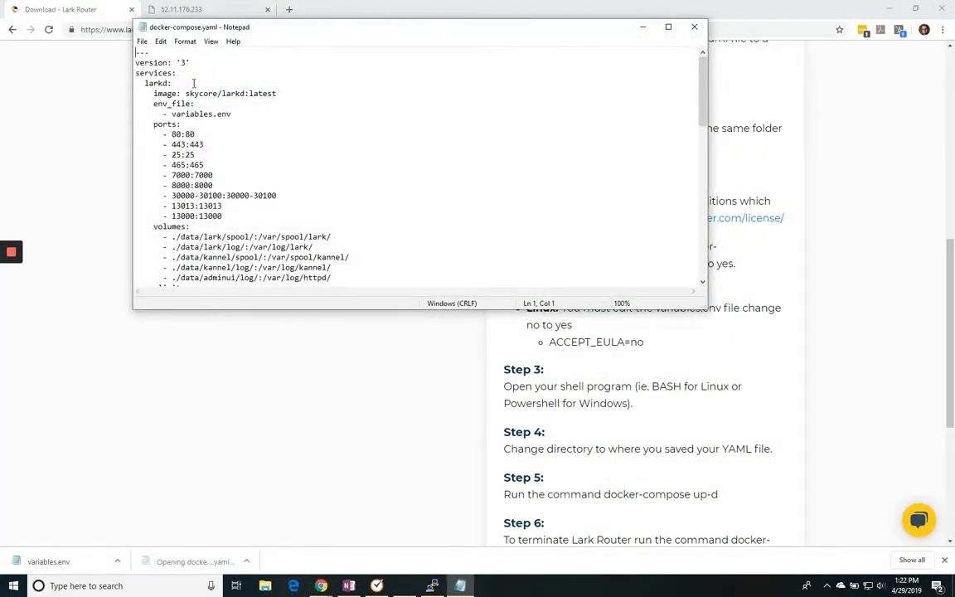
{"action": "scroll", "scroll_direction": "down", "scroll_amount": 3}
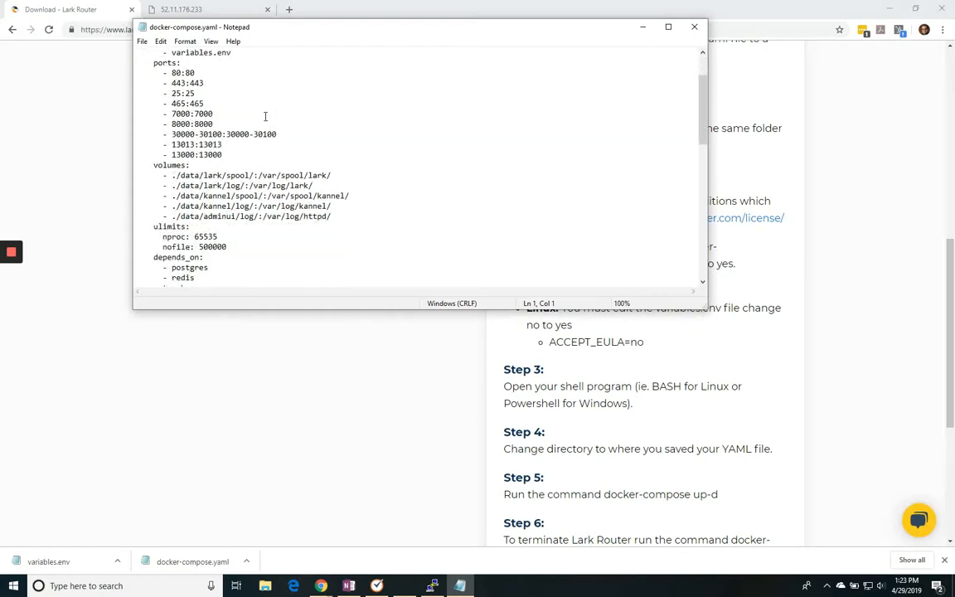
{"action": "scroll", "scroll_direction": "down", "scroll_amount": 3}
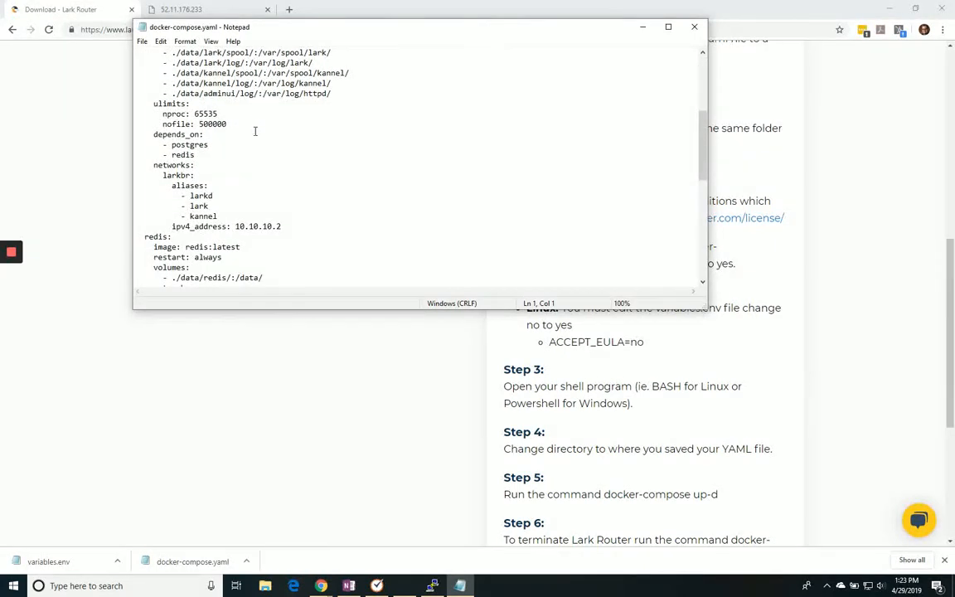
{"action": "scroll", "scroll_direction": "up", "scroll_amount": 3}
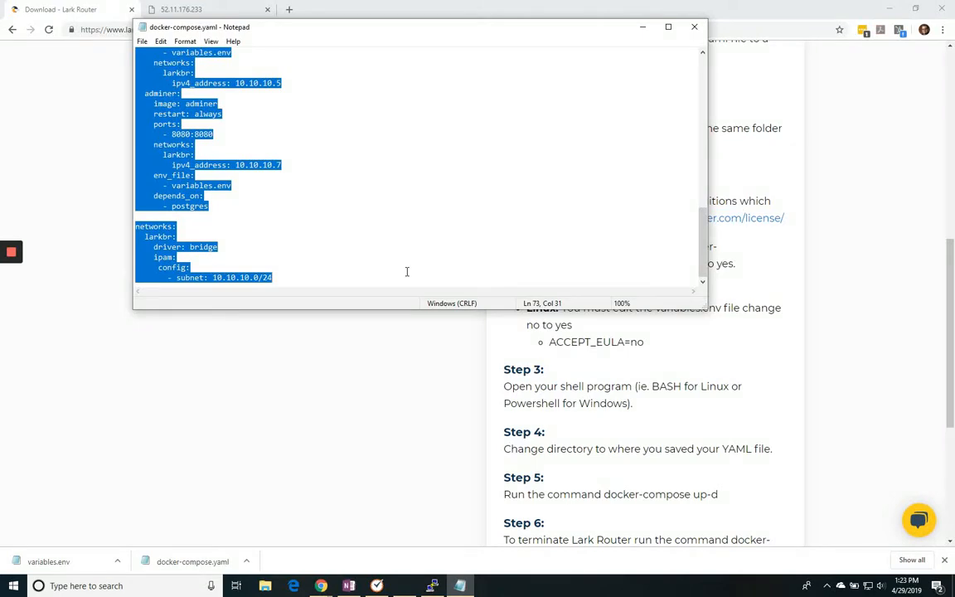
{"action": "mouse_move", "coordinate": [430, 585]}
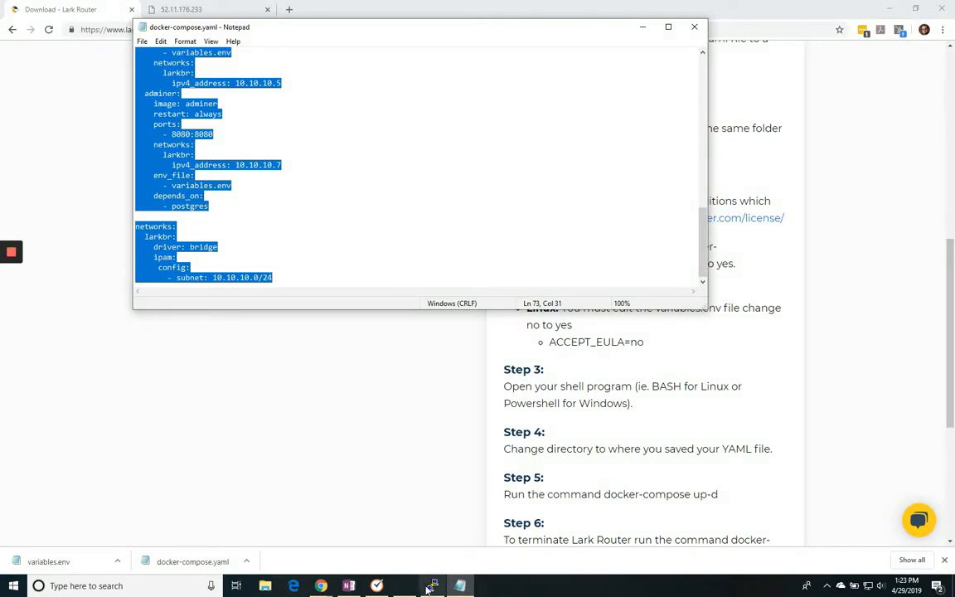
{"action": "left_click", "coordinate": [432, 586]}
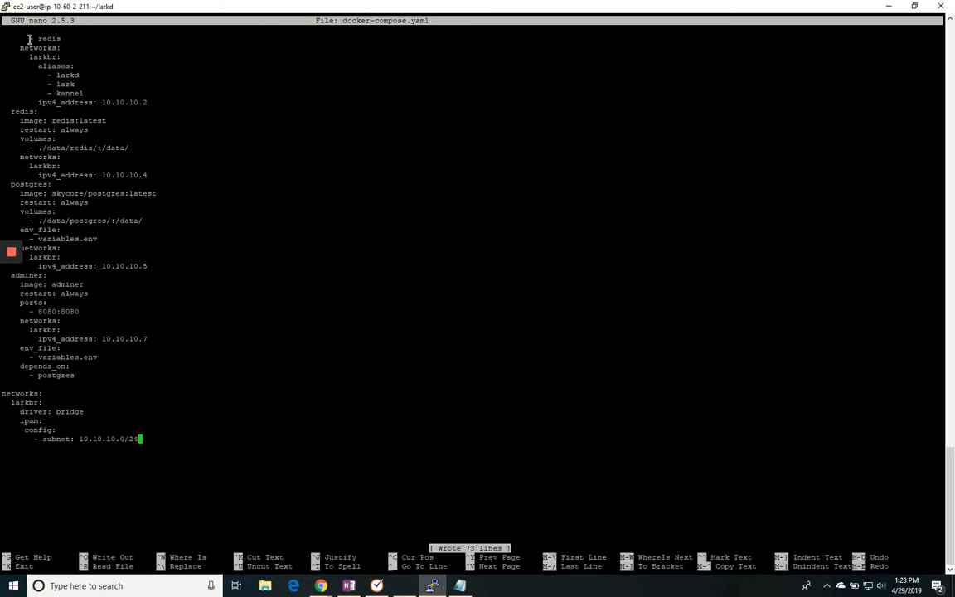
Step: Exit the saved docker-compose.yaml and create variables.env in nano
{"action": "key", "text": "ctrl+x"}
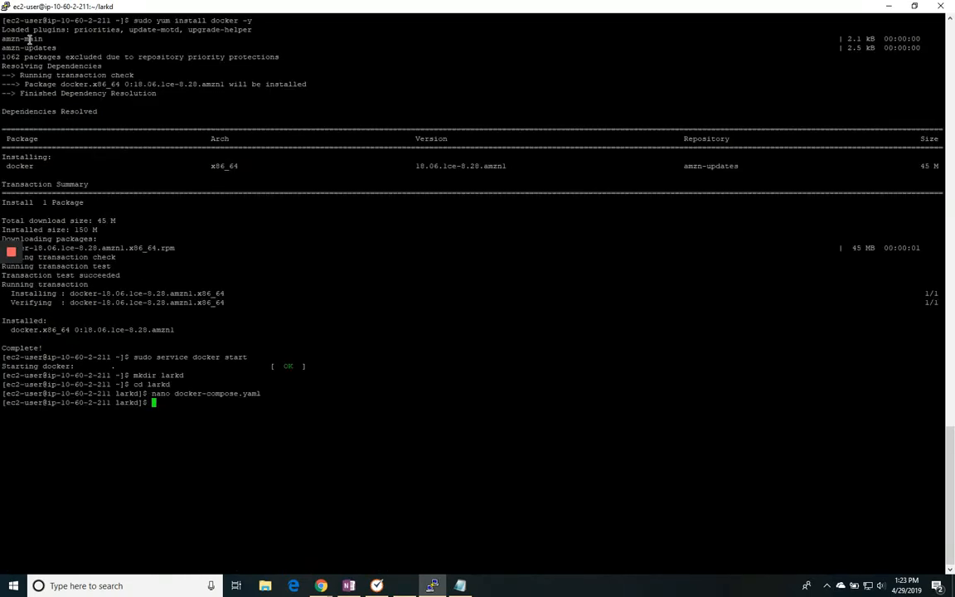
{"action": "type", "text": "nano"}
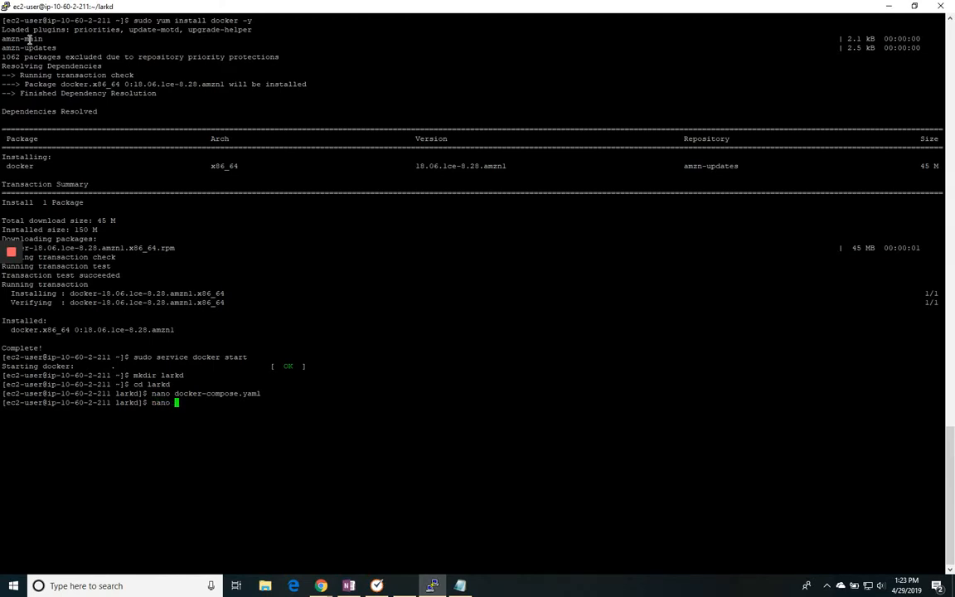
{"action": "type", "text": "v"}
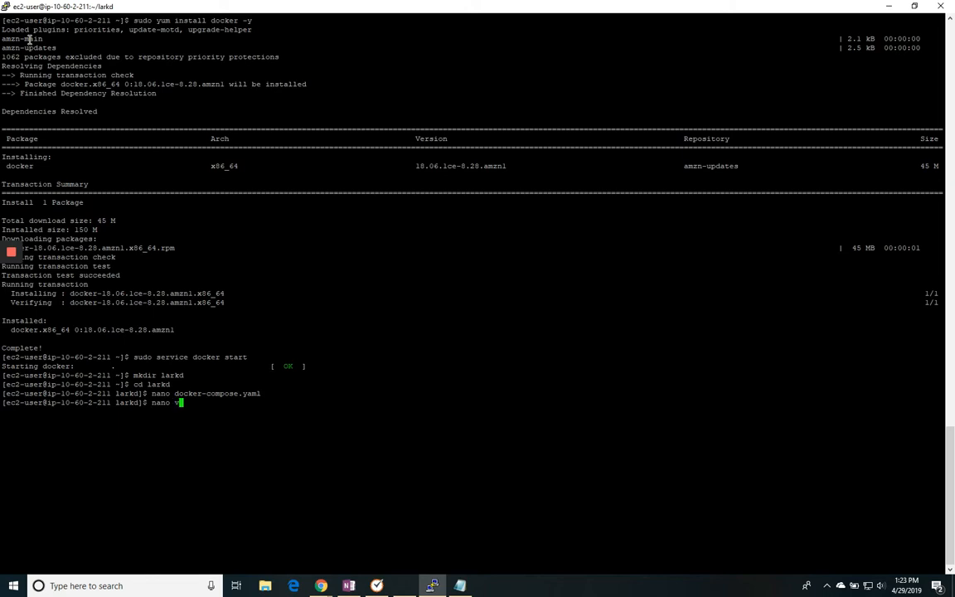
{"action": "type", "text": "ariables"}
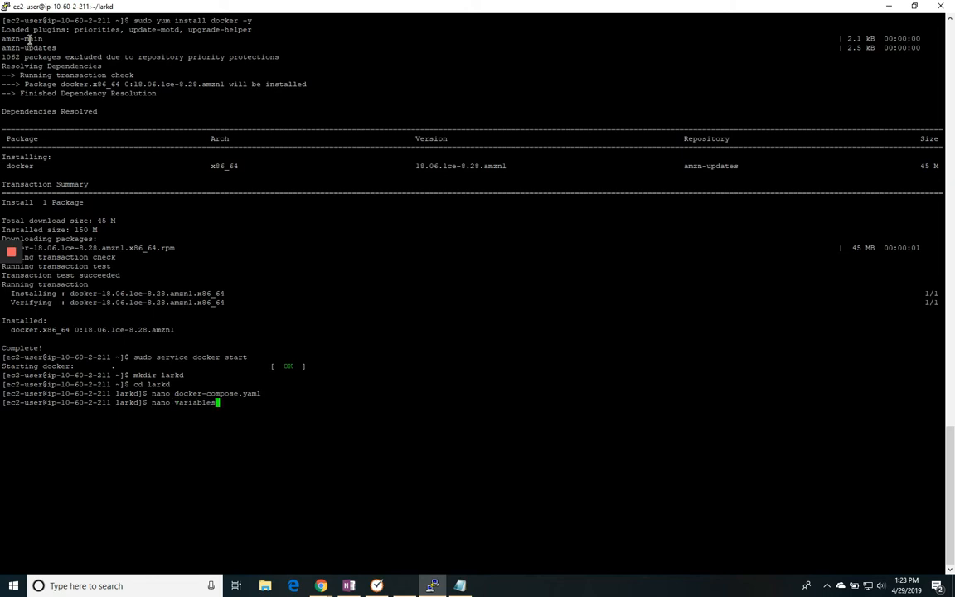
{"action": "type", "text": ".en"}
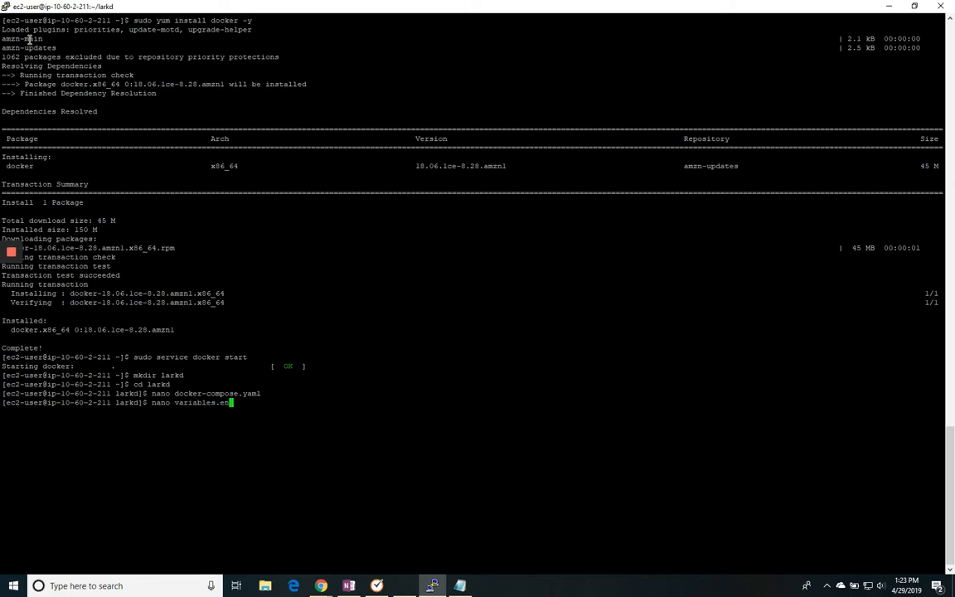
{"action": "key", "text": "Return"}
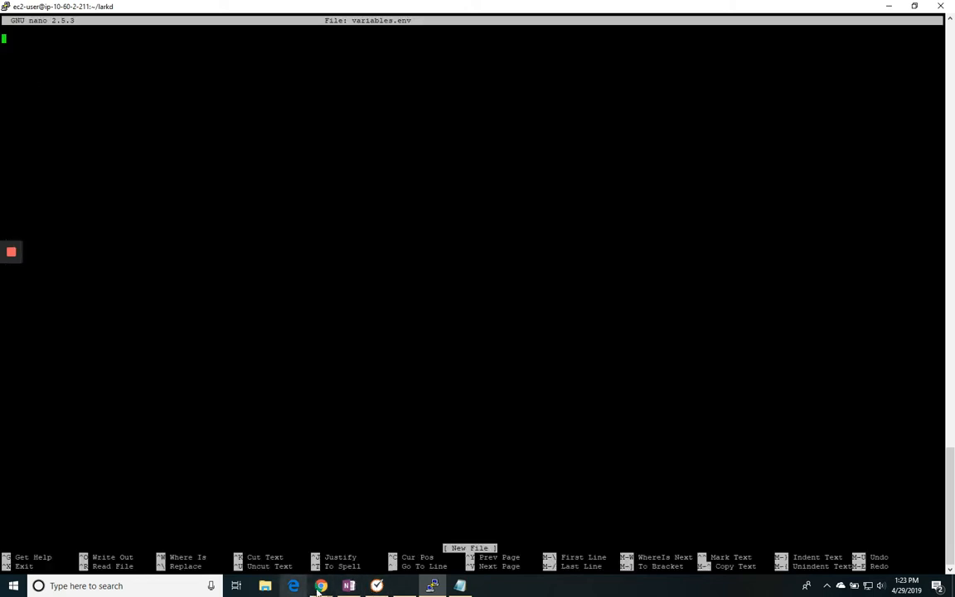
Step: Set ACCEPT_EULA to yes in the downloaded variables.env
{"action": "left_click", "coordinate": [320, 586]}
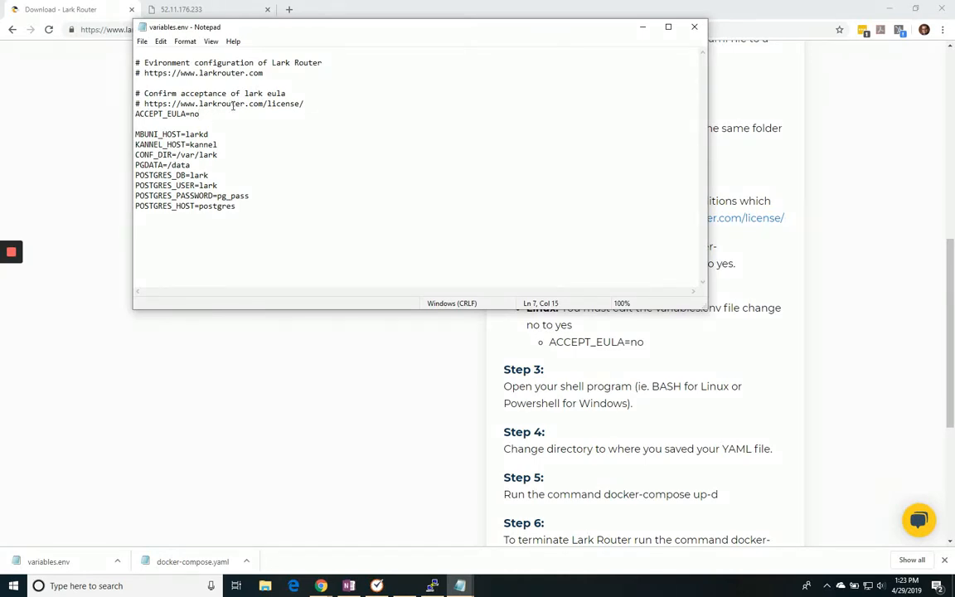
{"action": "double_click", "coordinate": [194, 114]}
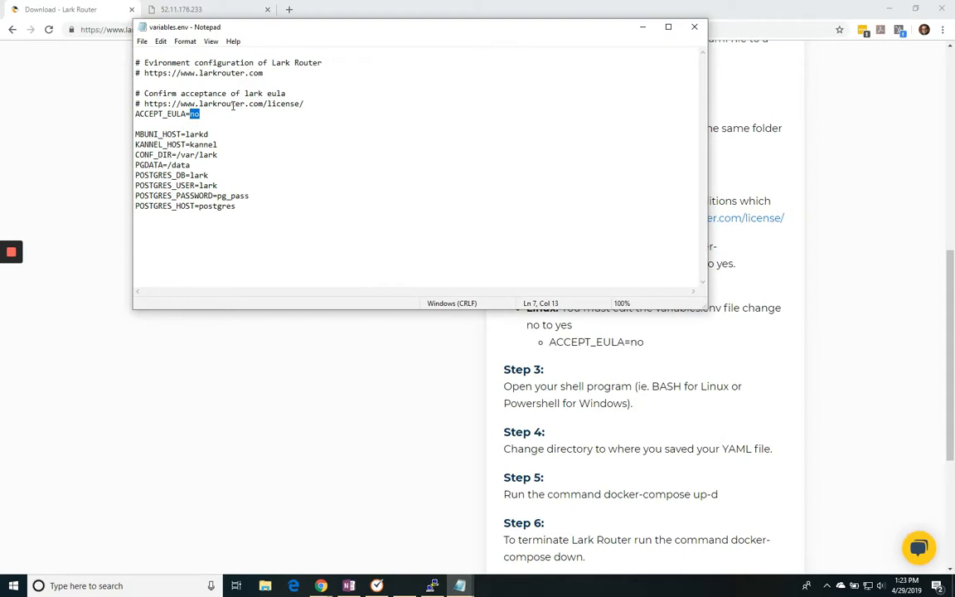
{"action": "type", "text": "yes"}
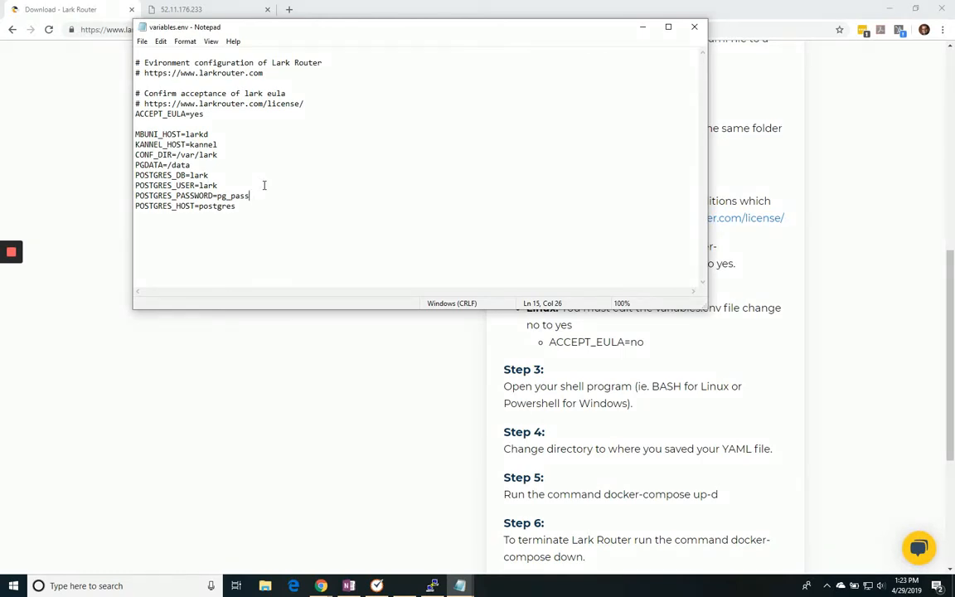
{"action": "key", "text": "backspace"}
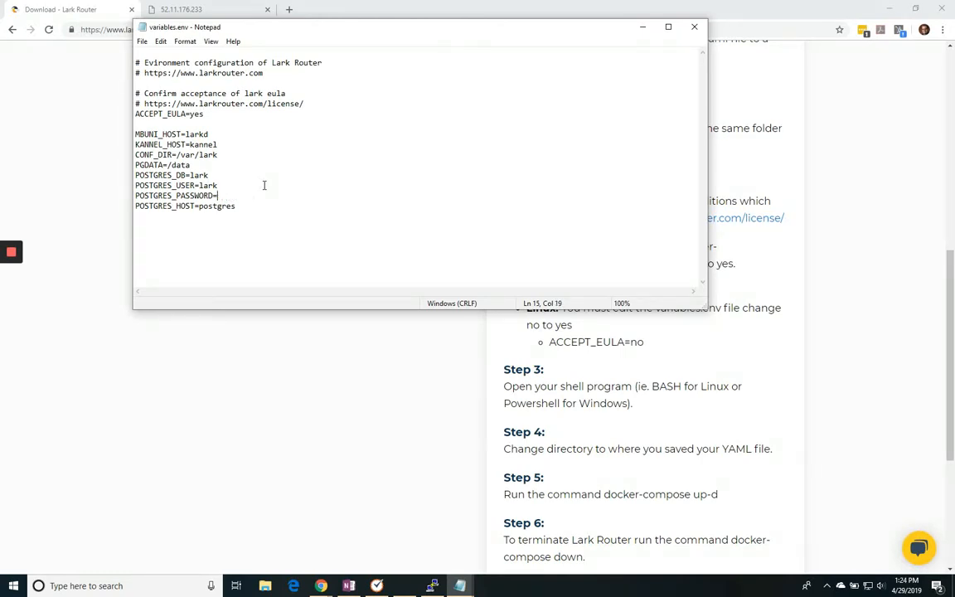
{"action": "type", "text": "M"}
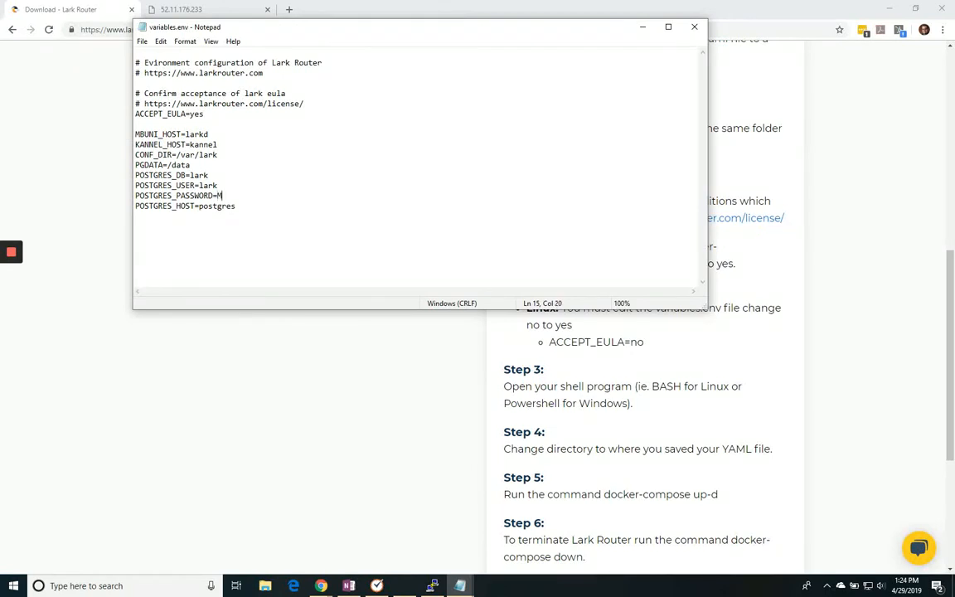
{"action": "type", "text": "ore S"}
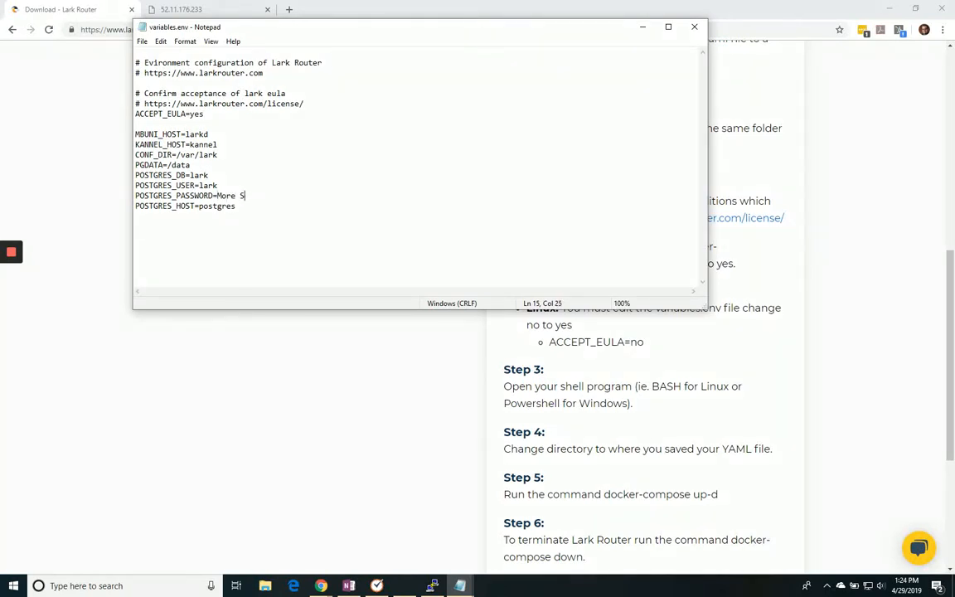
{"action": "key", "text": "BackSpace"}
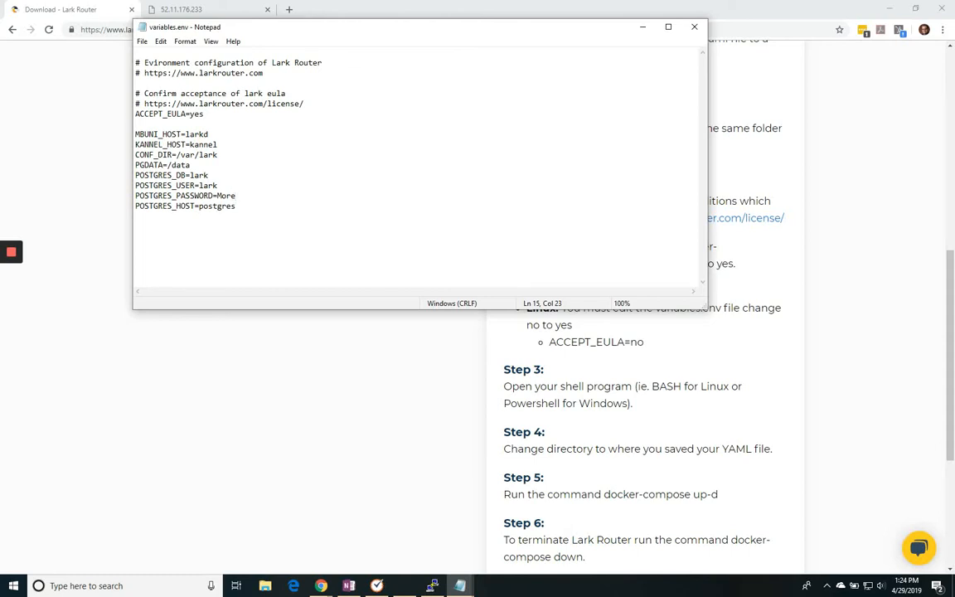
{"action": "type", "text": "_secure"}
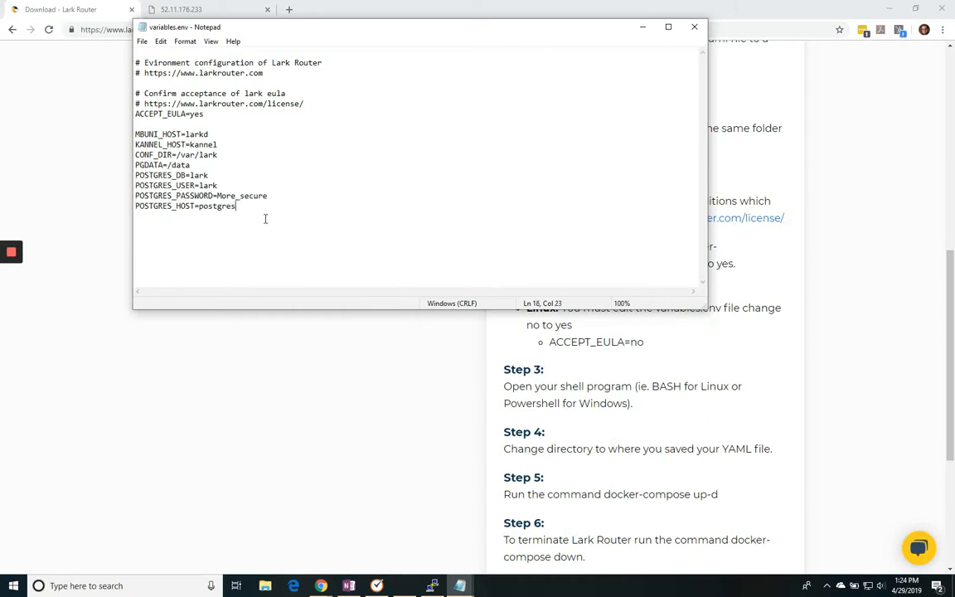
{"action": "key", "text": "ctrl+a"}
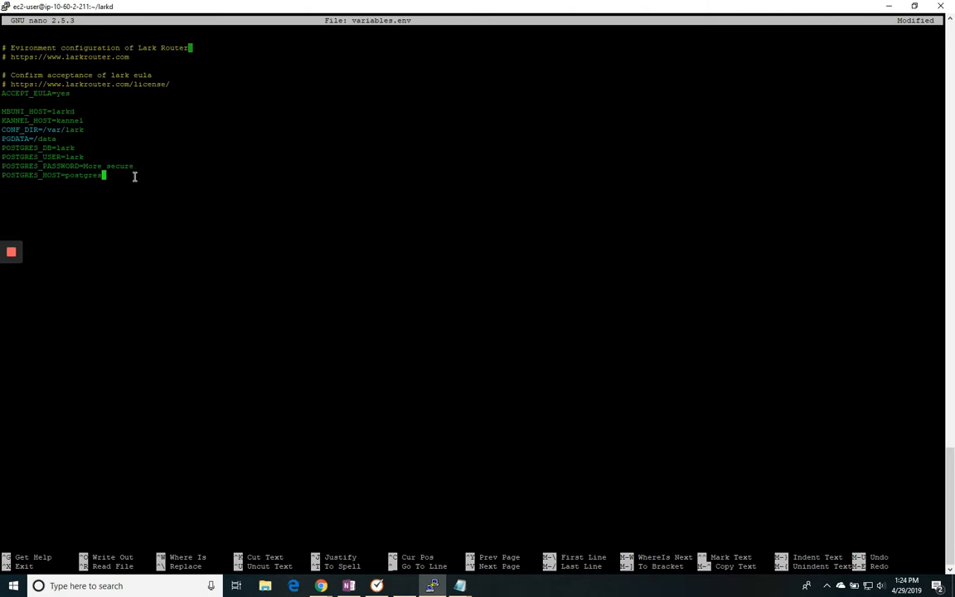
Step: Write variables.env with Ctrl+O, confirm, and exit nano to the shell
{"action": "key", "text": "ctrl+o"}
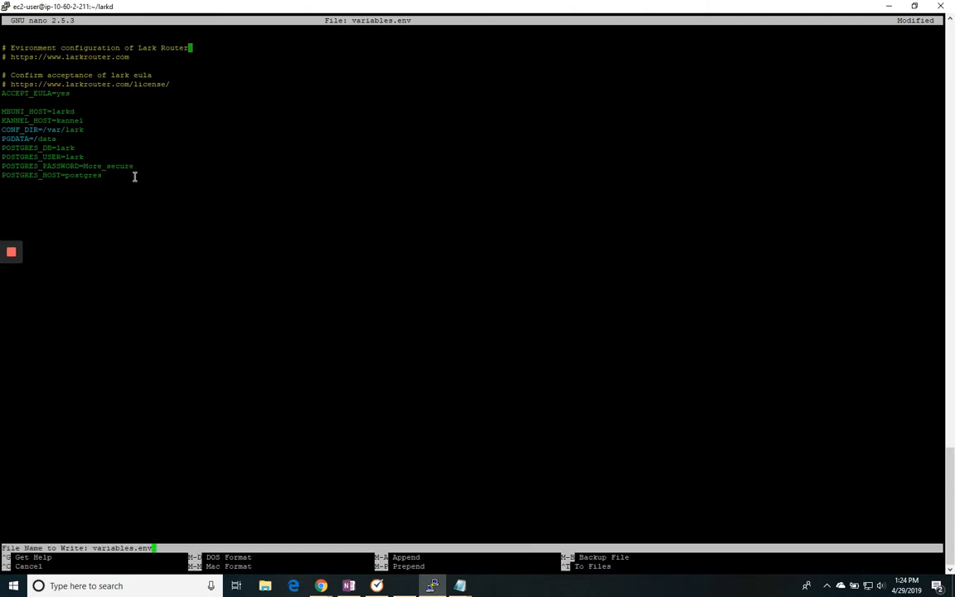
{"action": "key", "text": "Return"}
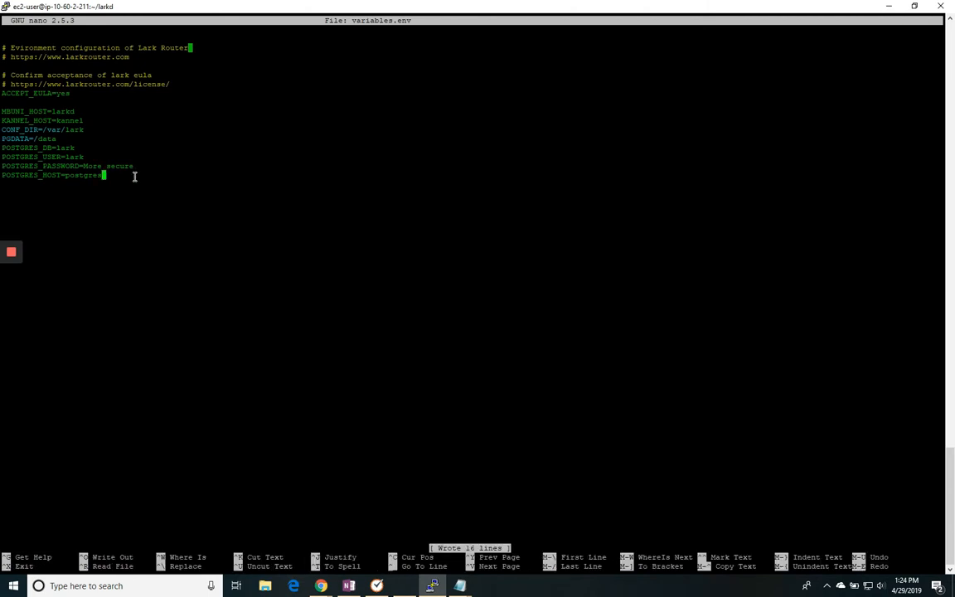
{"action": "key", "text": "ctrl+x"}
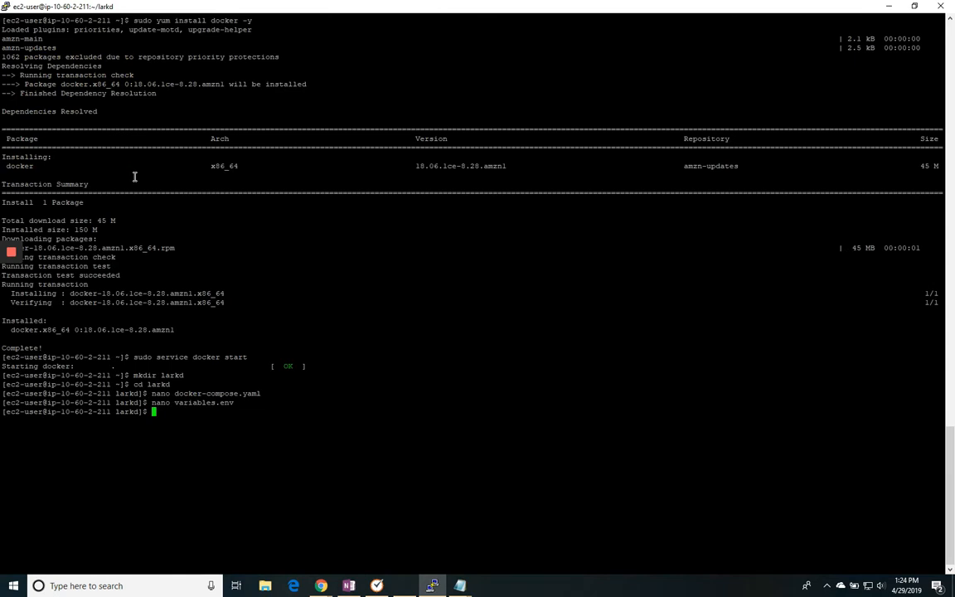
Step: Begin typing the docker-compose up -d command
{"action": "type", "text": "docker-compose up -d"}
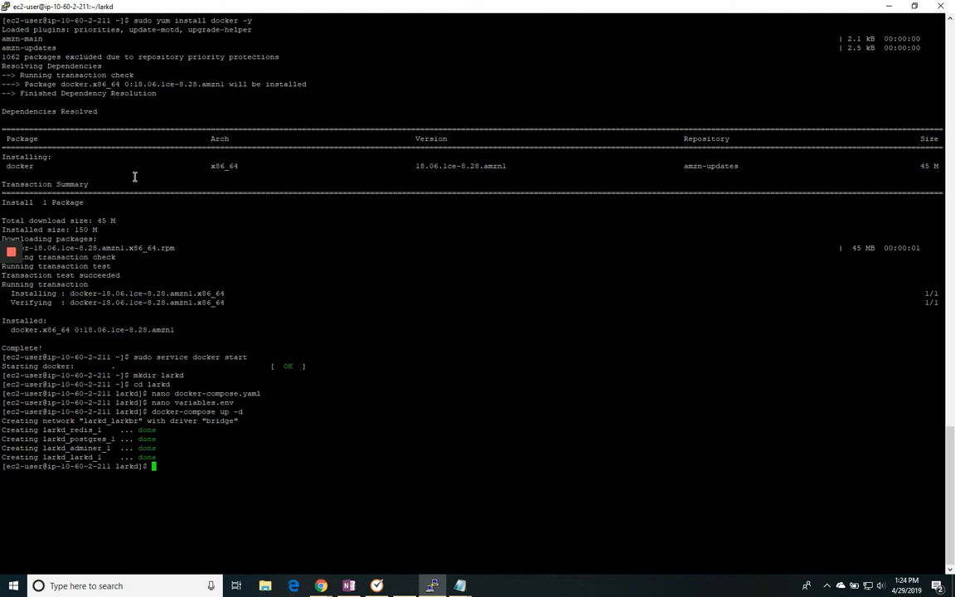
{"action": "mouse_move", "coordinate": [216, 575]}
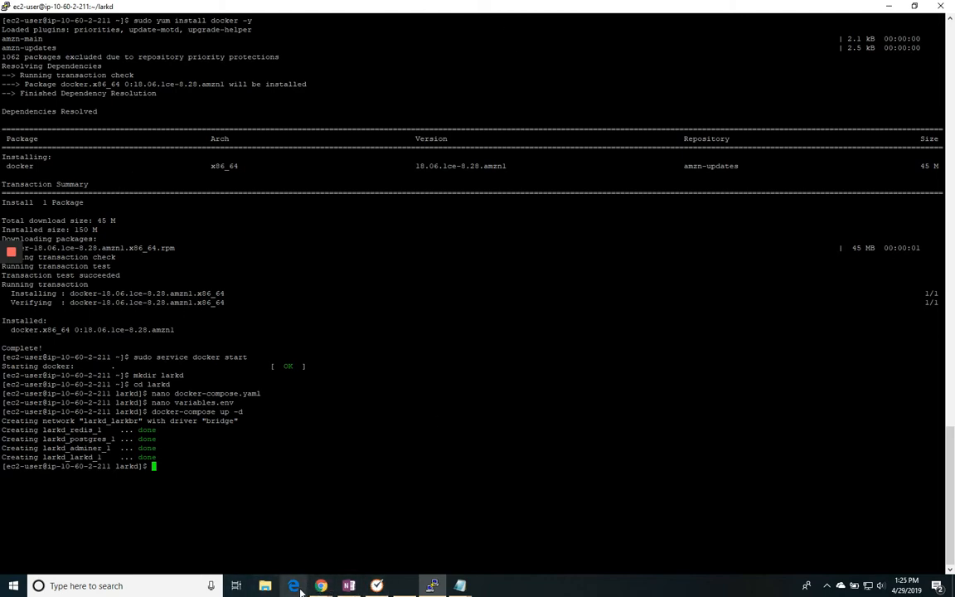
{"action": "mouse_move", "coordinate": [321, 586]}
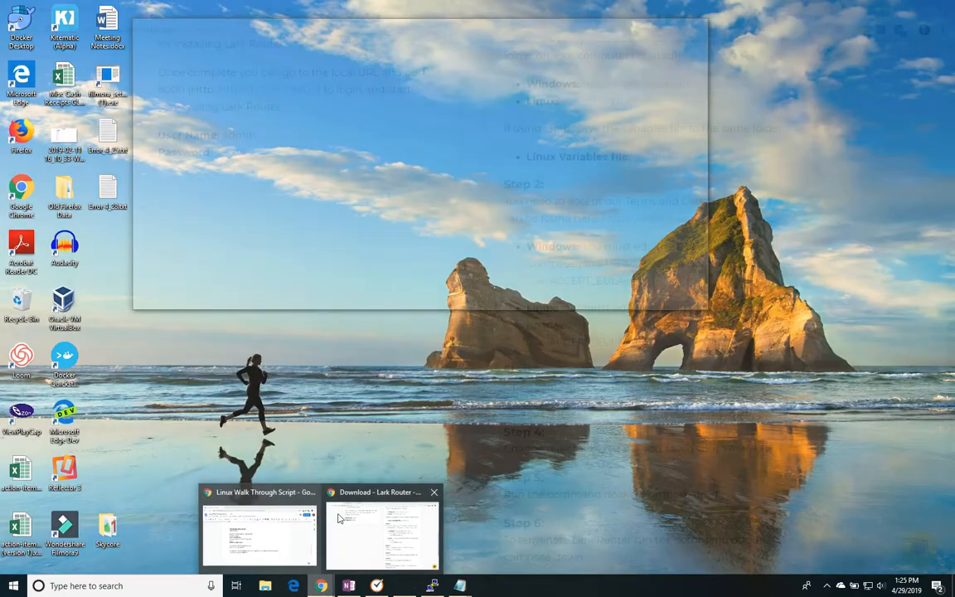
Step: Reload the server address tab so the Lark Router sign-in page loads
{"action": "left_click", "coordinate": [381, 530]}
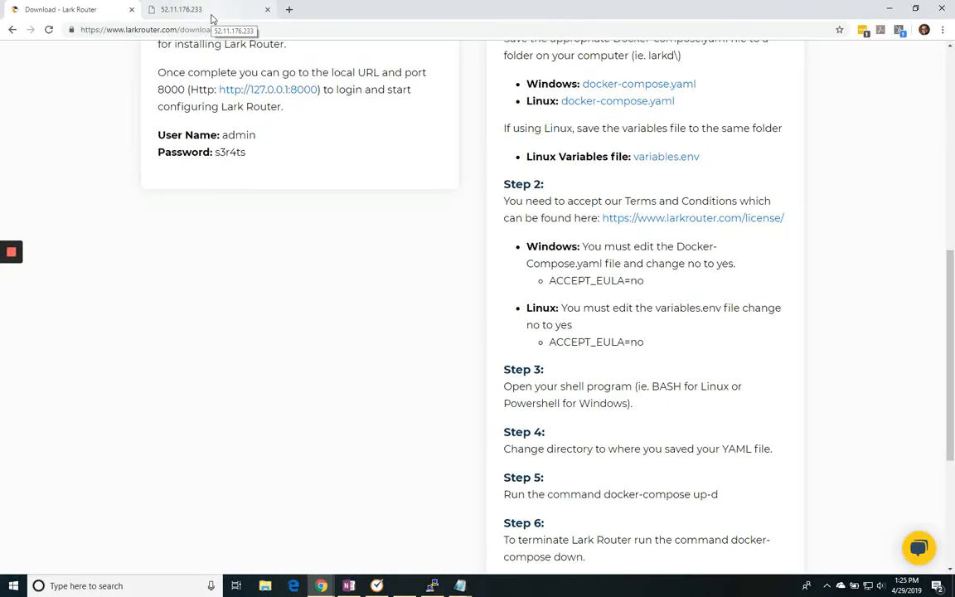
{"action": "left_click", "coordinate": [181, 9]}
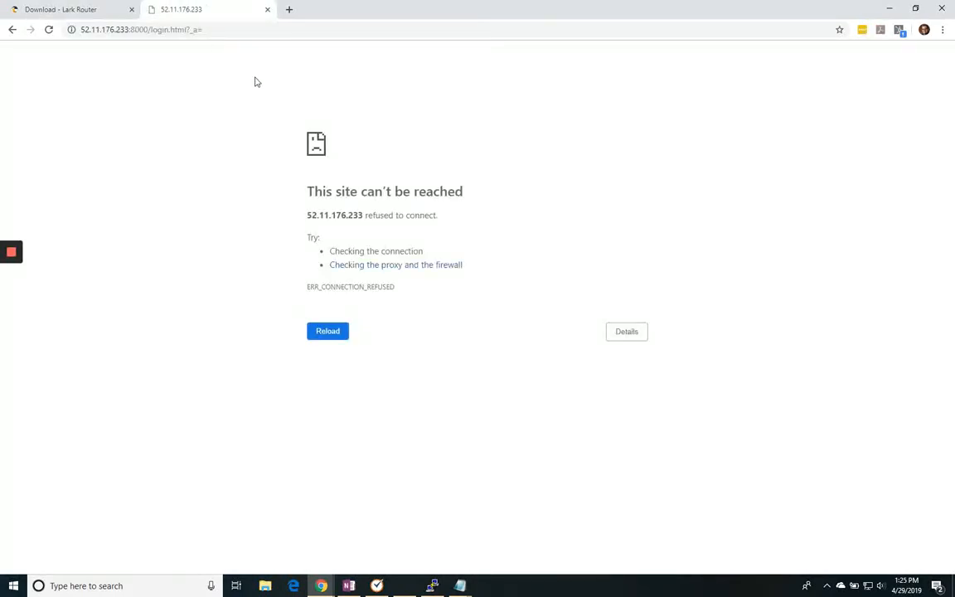
{"action": "left_click", "coordinate": [327, 331]}
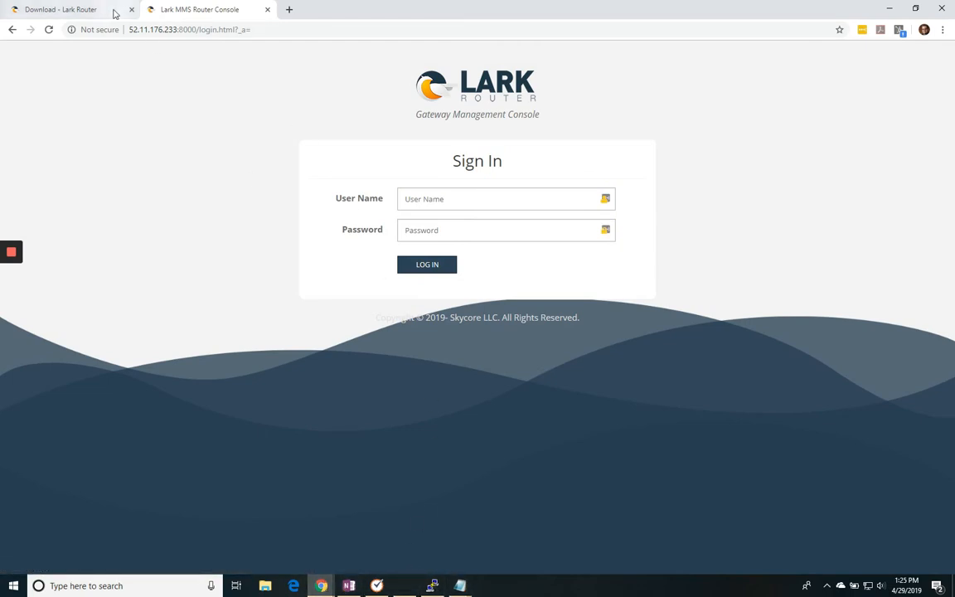
{"action": "left_click", "coordinate": [60, 9]}
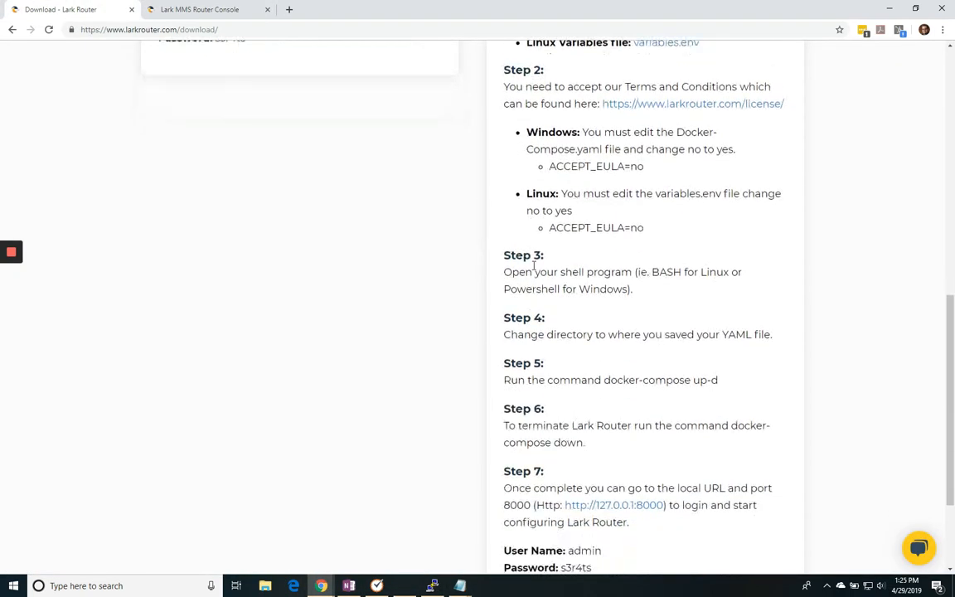
{"action": "scroll", "scroll_direction": "down", "scroll_amount": 3}
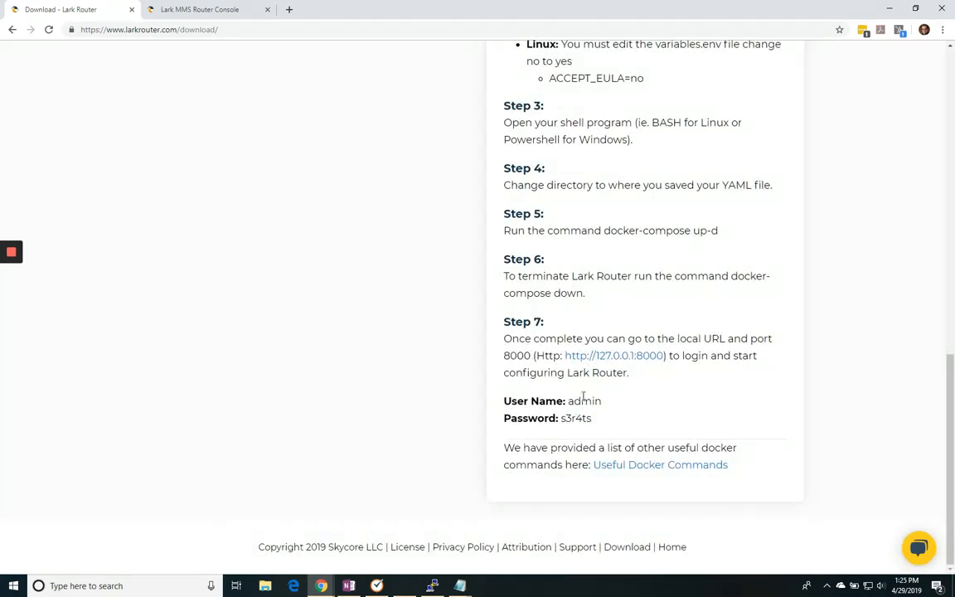
{"action": "double_click", "coordinate": [576, 418]}
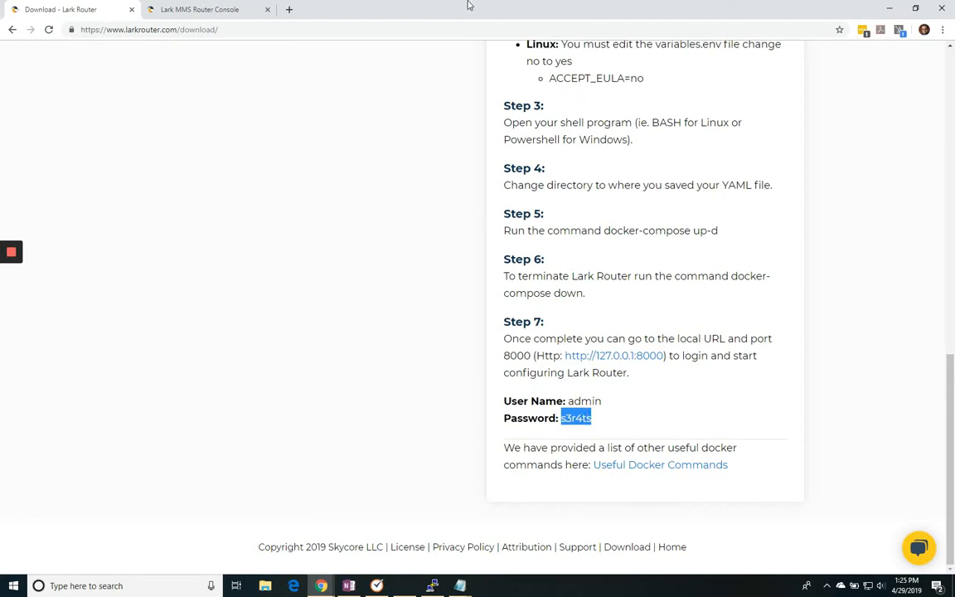
Step: Log in to the Gateway Management Console as user admin with the default password
{"action": "left_click", "coordinate": [199, 9]}
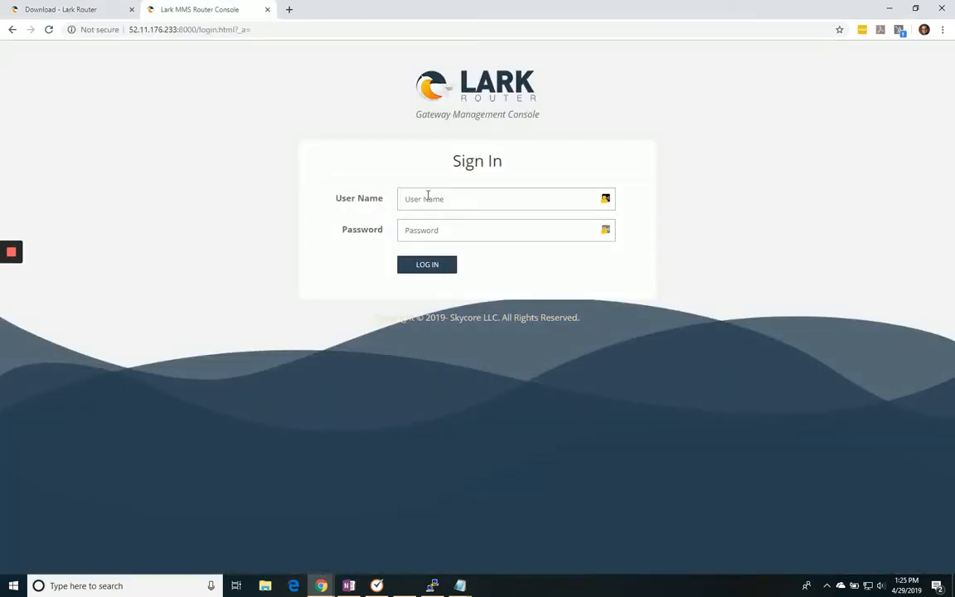
{"action": "type", "text": "ad"}
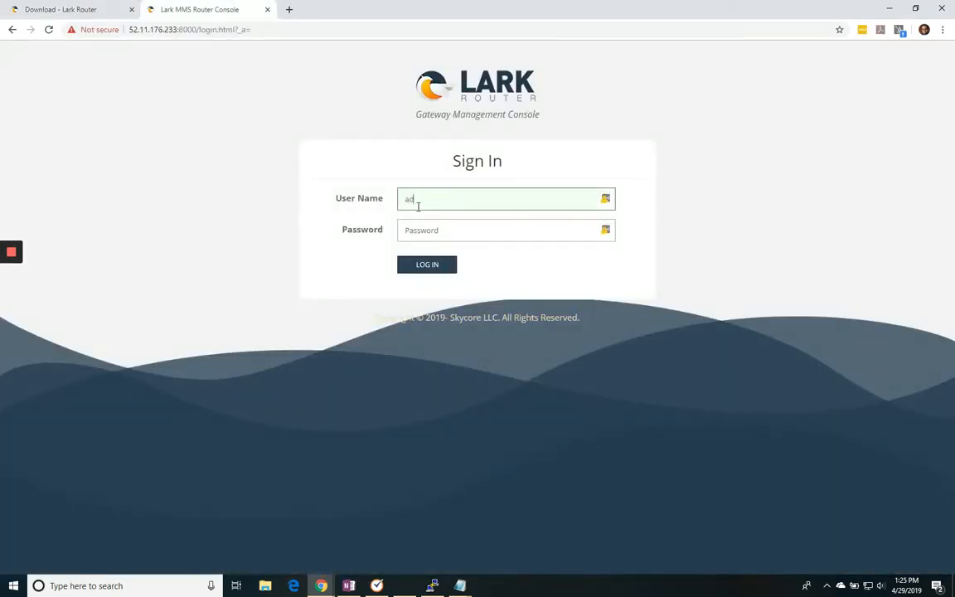
{"action": "type", "text": "min"}
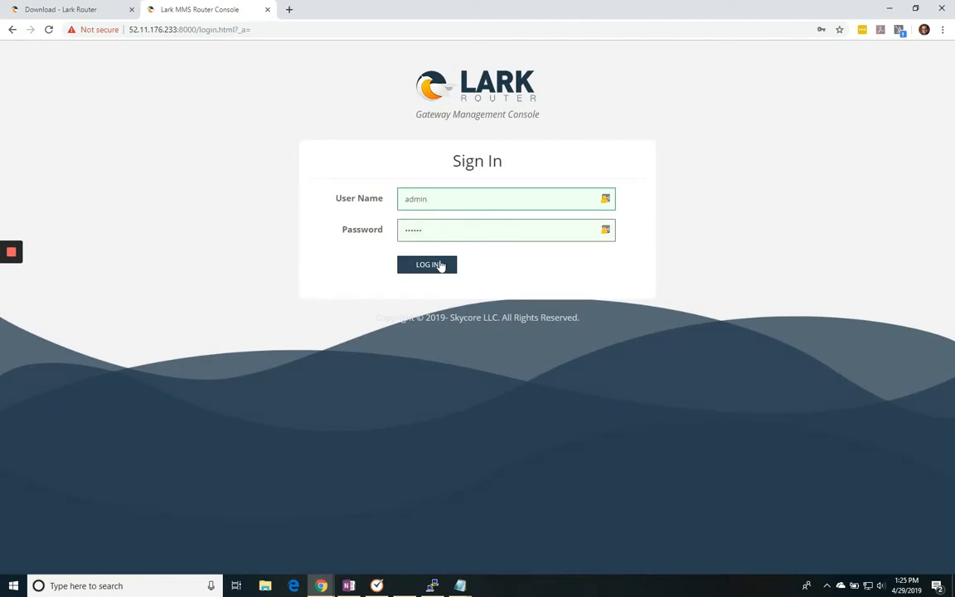
{"action": "left_click", "coordinate": [427, 264]}
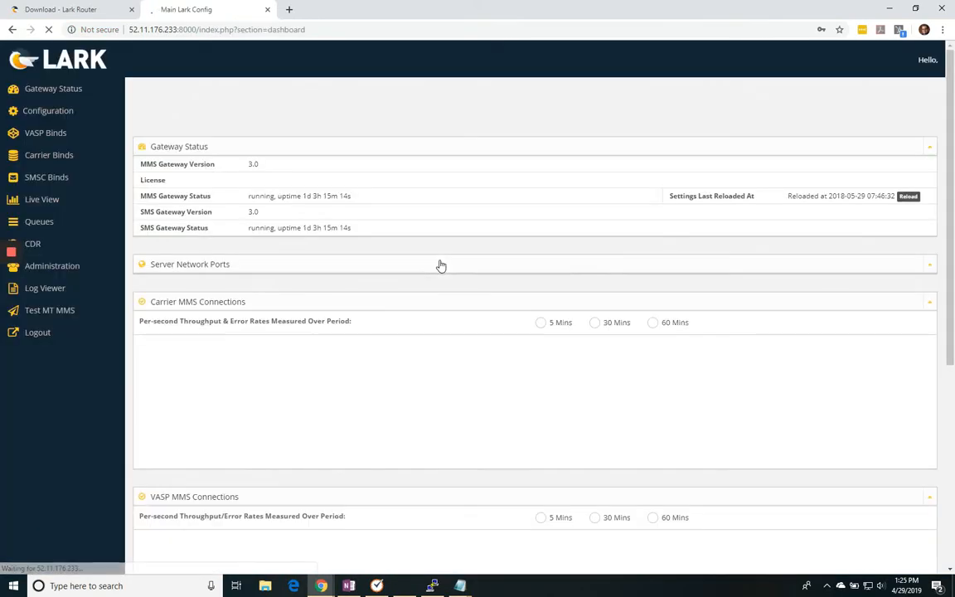